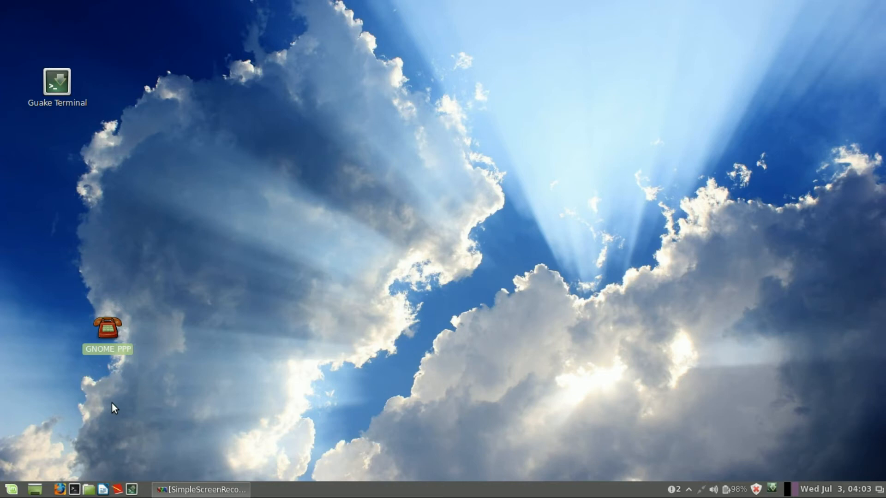
mouse_move(114, 412)
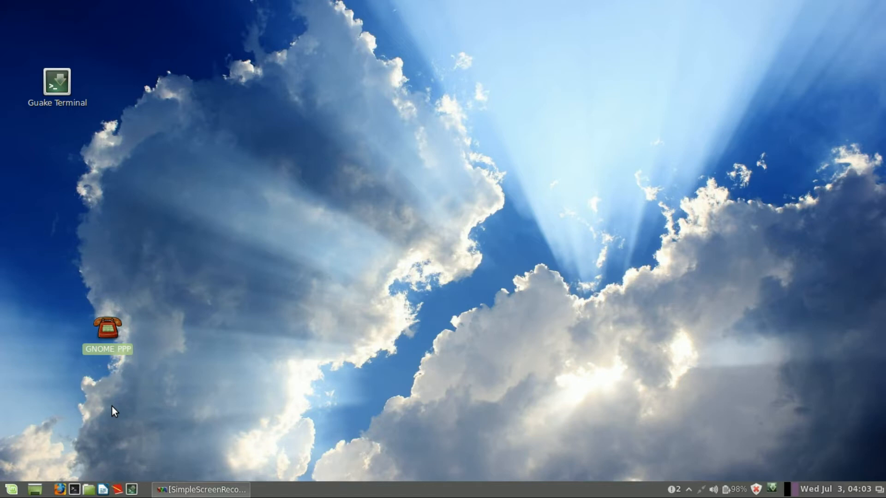
mouse_move(110, 399)
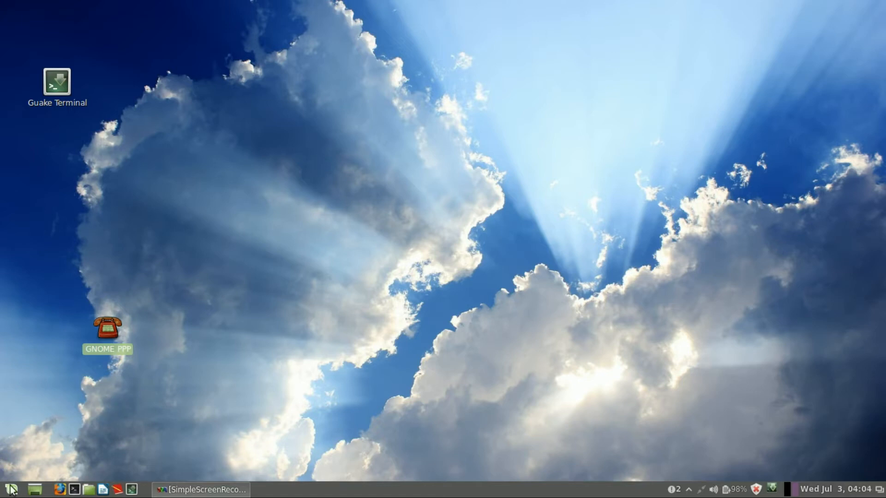
Browse the Cinnamon menu's Preferences category down to the User Accounts entry.
left_click(10, 489)
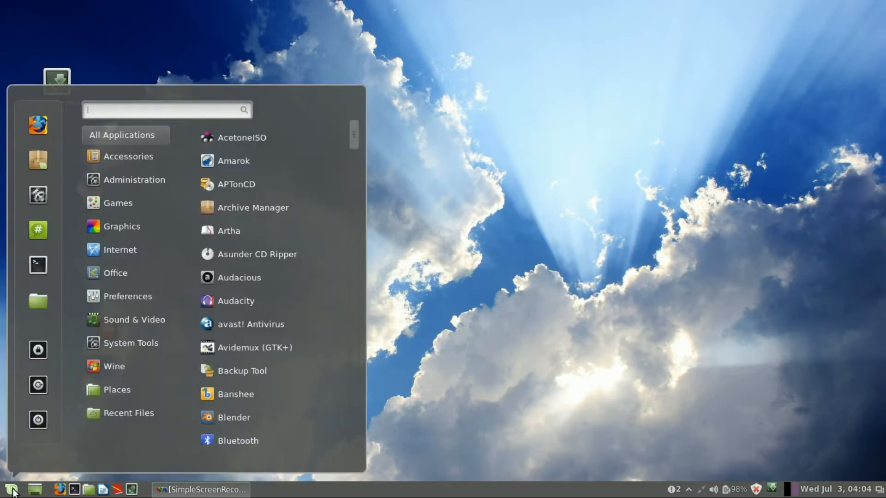
left_click(128, 296)
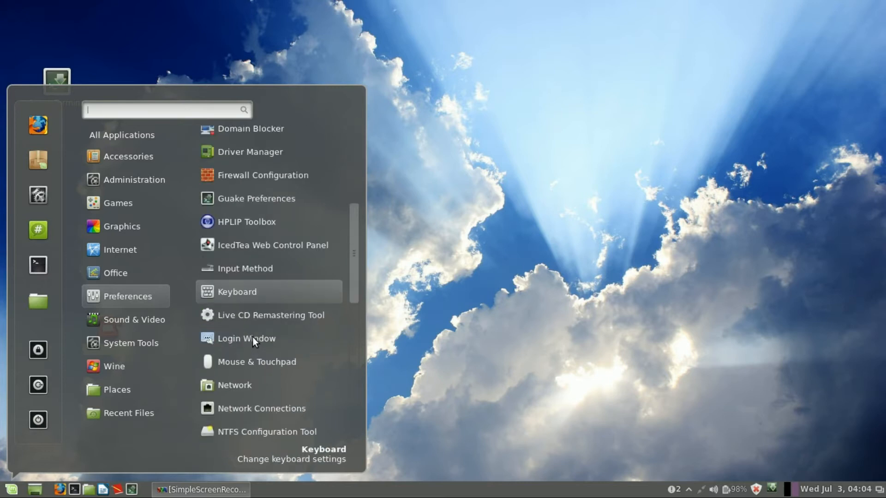
scroll("down", 3)
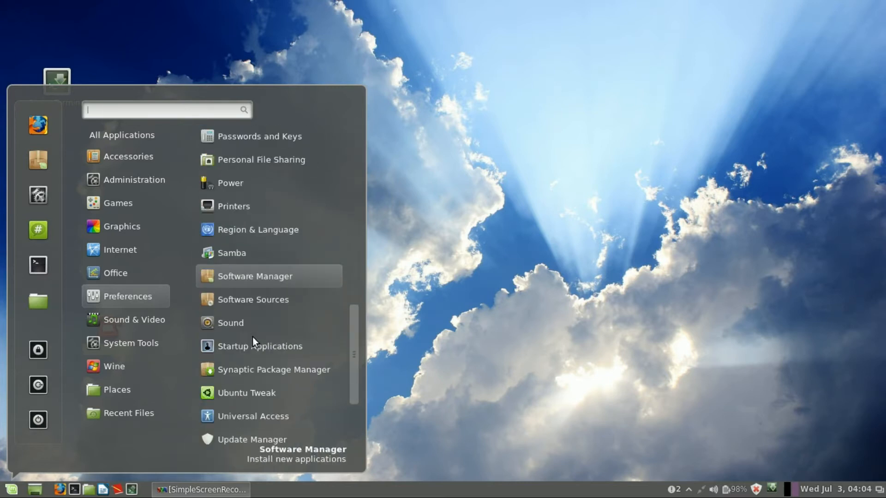
scroll("down", 3)
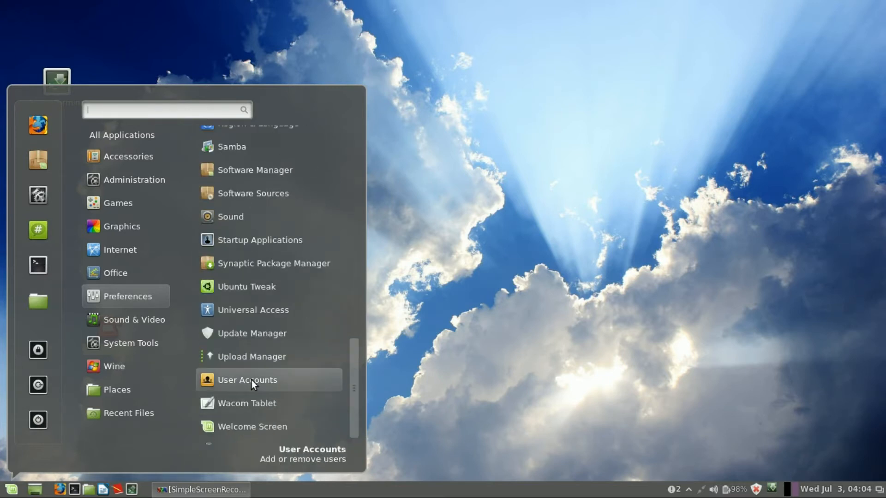
Launch User Accounts and unlock it by authenticating as administrator.
left_click(247, 379)
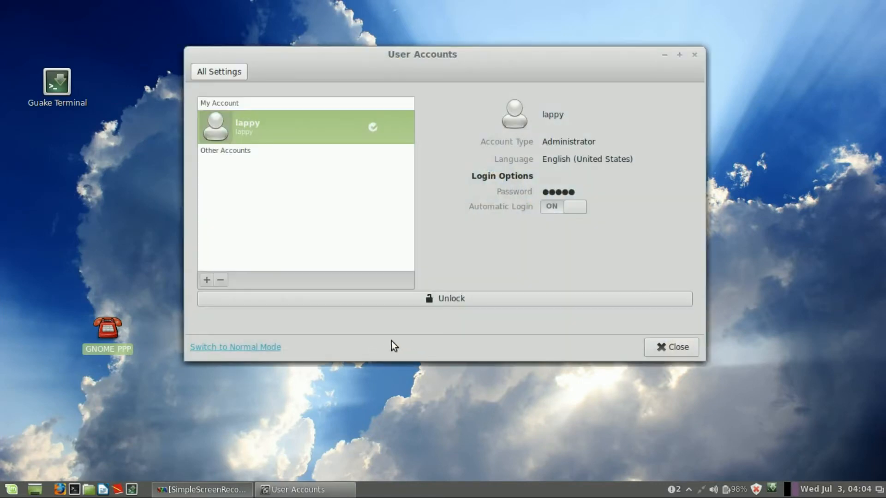
left_click(445, 298)
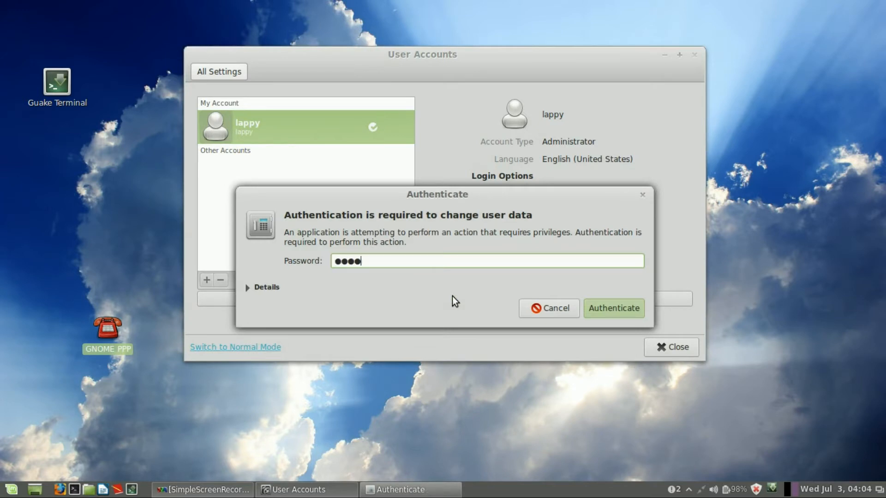
left_click(613, 308)
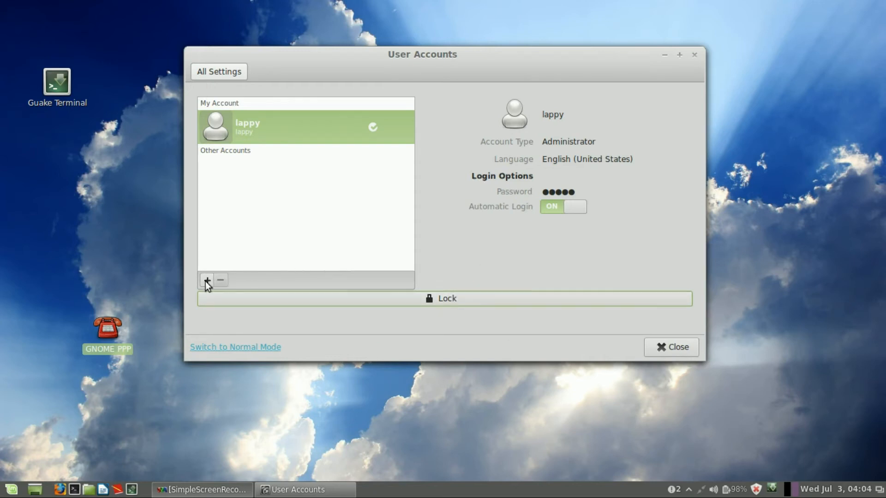
Add a new Standard account with full name bob.
left_click(206, 280)
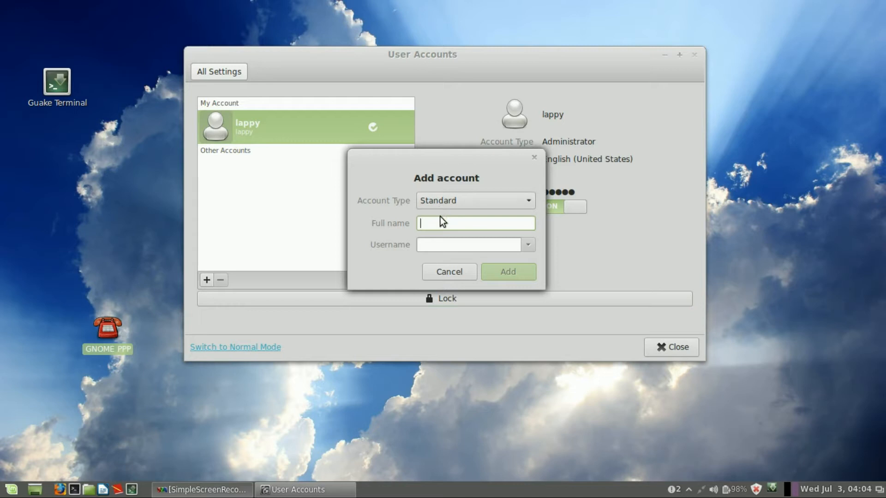
left_click(473, 201)
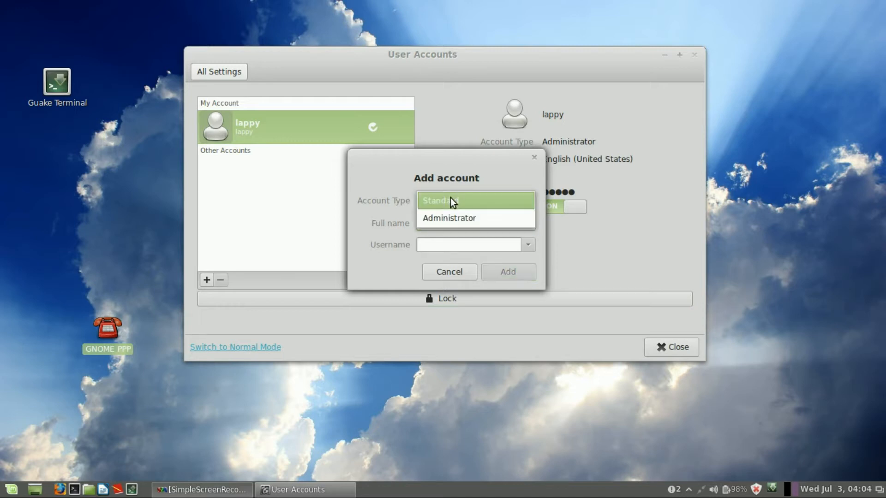
left_click(447, 200)
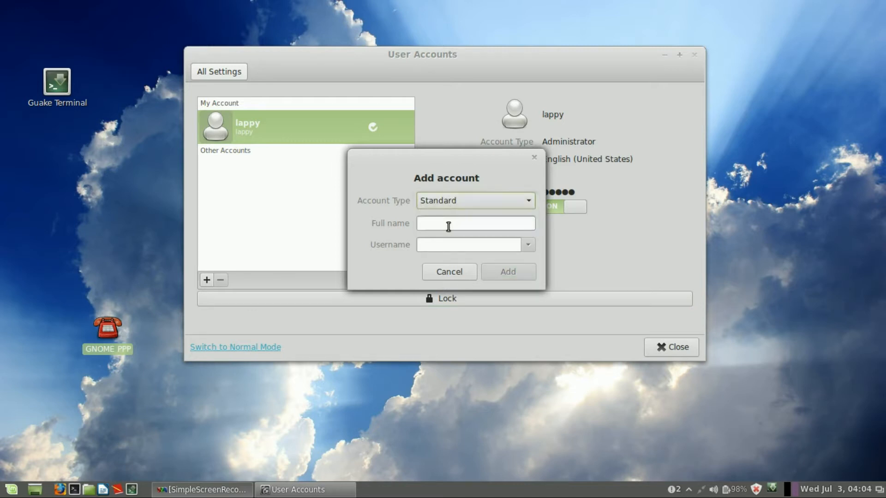
left_click(474, 223)
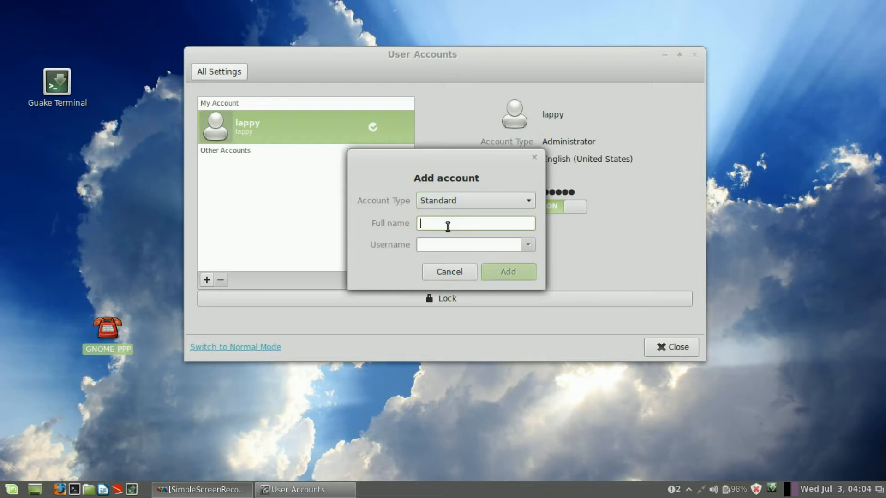
type("bob")
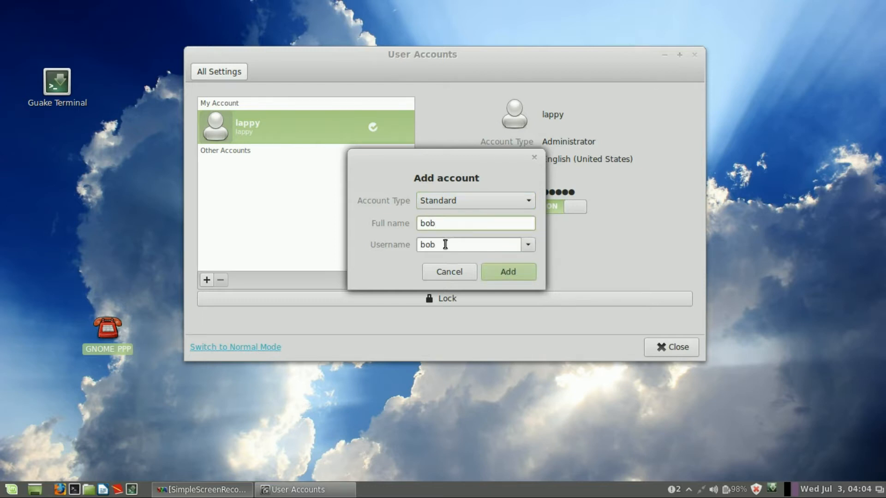
left_click(507, 272)
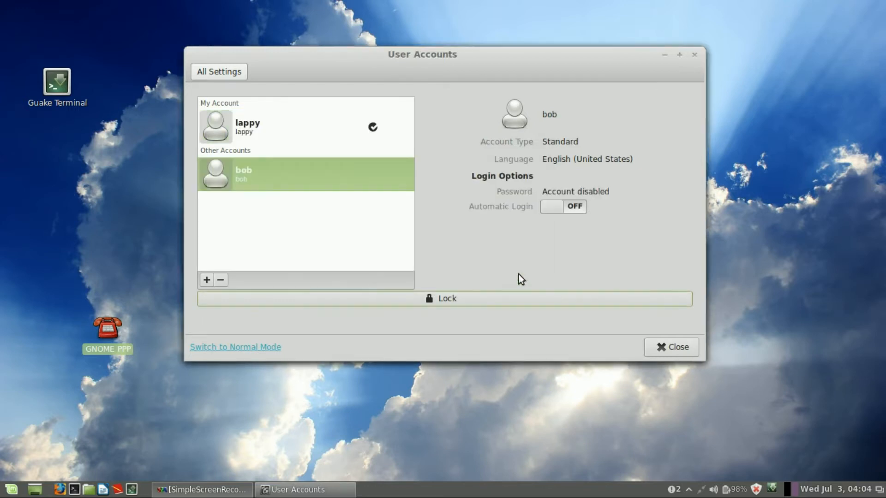
Add a second Standard account with full name sherry.
left_click(206, 281)
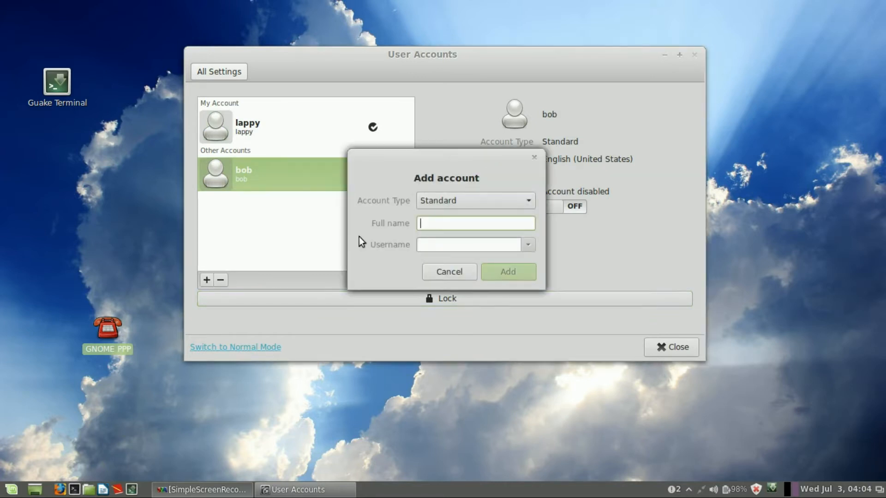
mouse_move(426, 234)
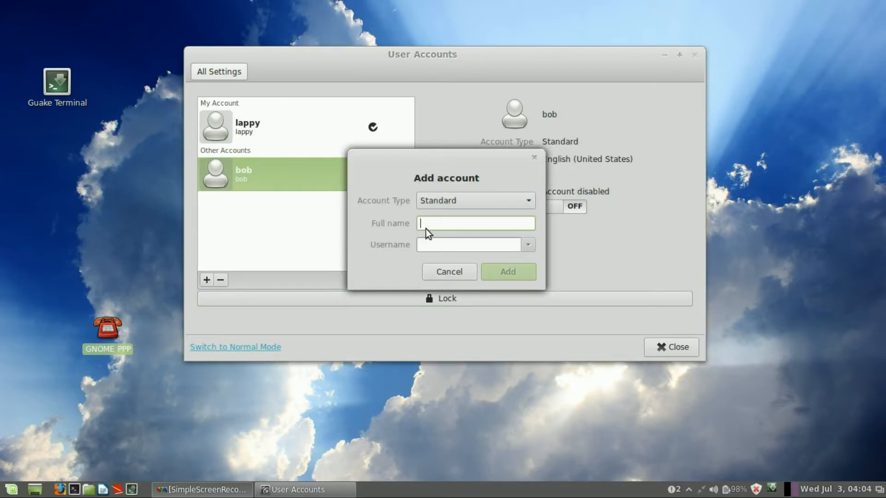
type("sherr")
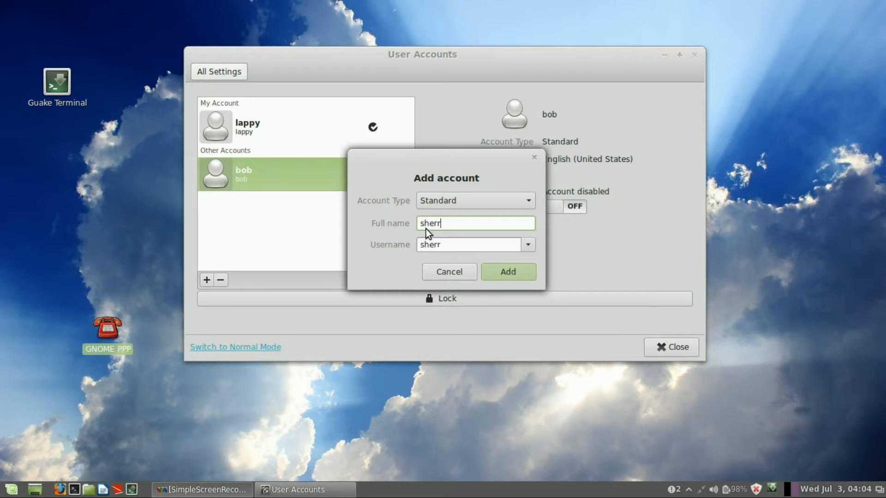
type("y")
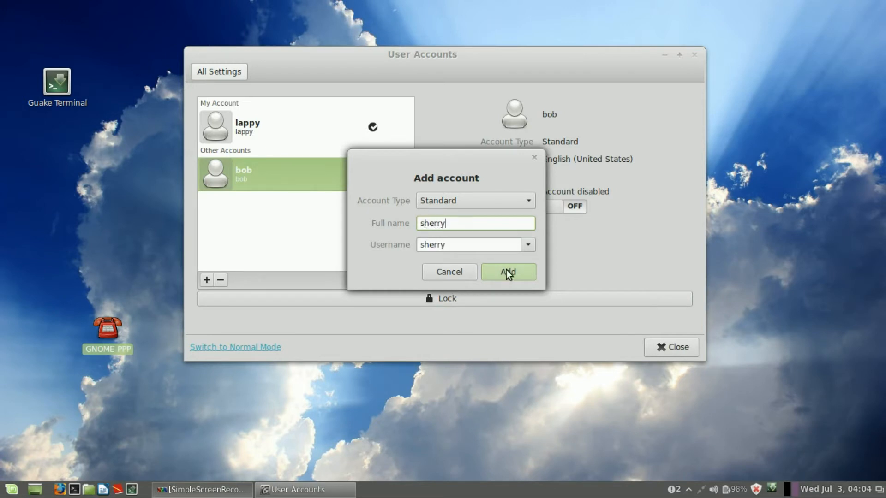
left_click(507, 271)
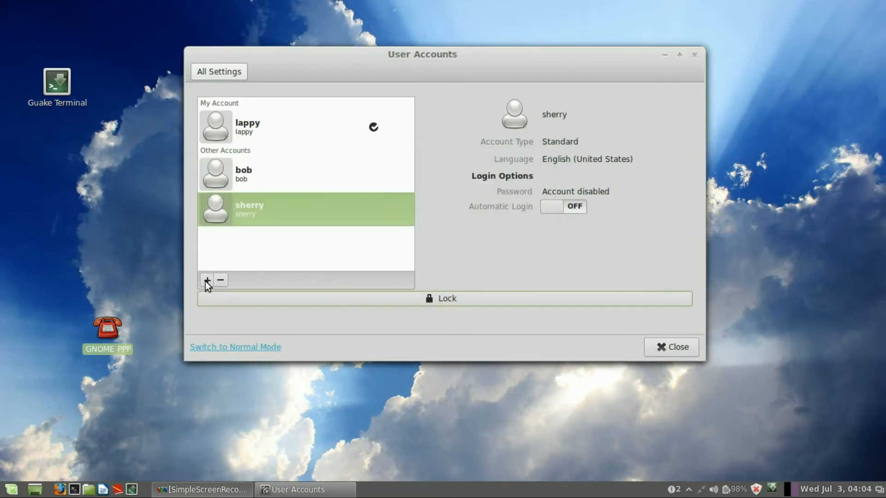
Add a third Standard account named hobo, then show bob's account details.
left_click(206, 280)
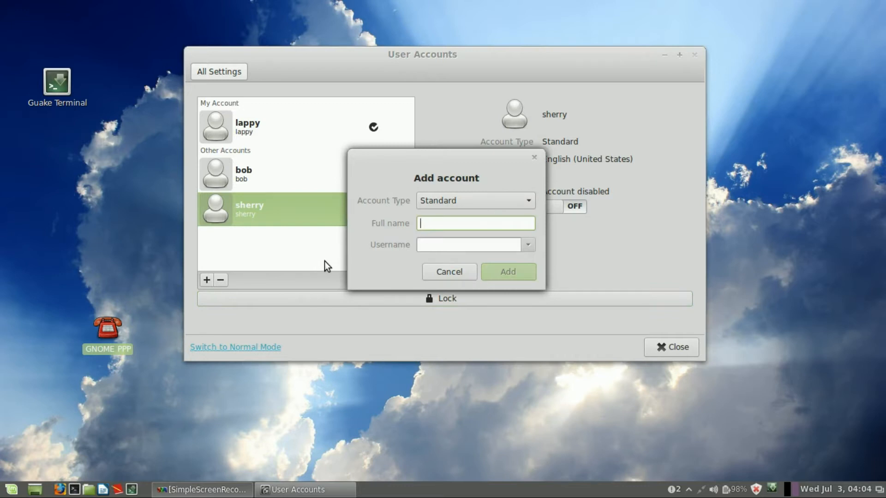
type("hobo")
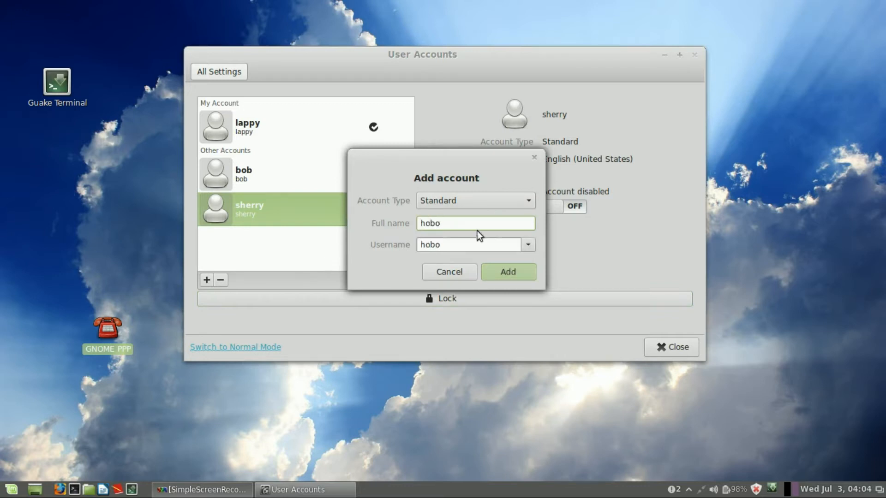
left_click(506, 271)
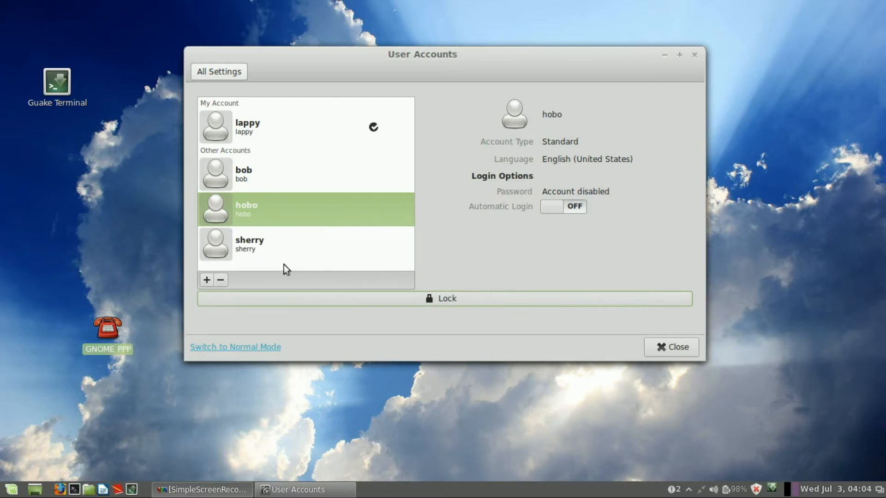
left_click(243, 174)
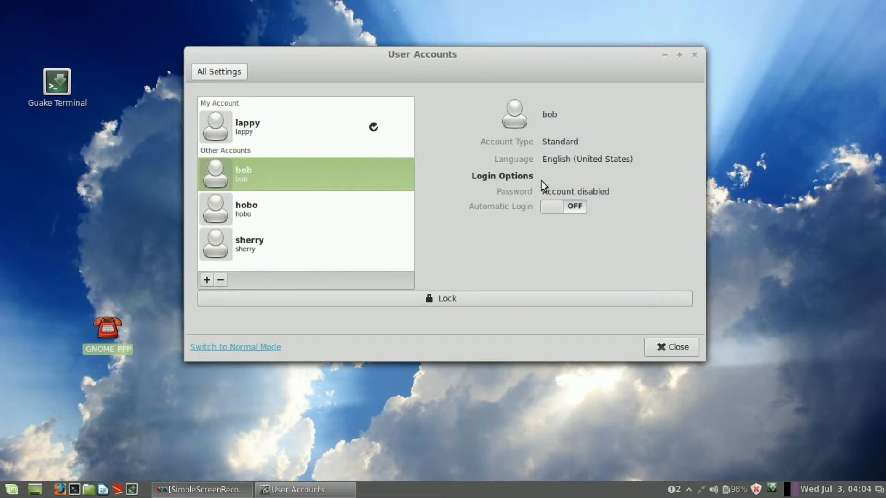
mouse_move(503, 193)
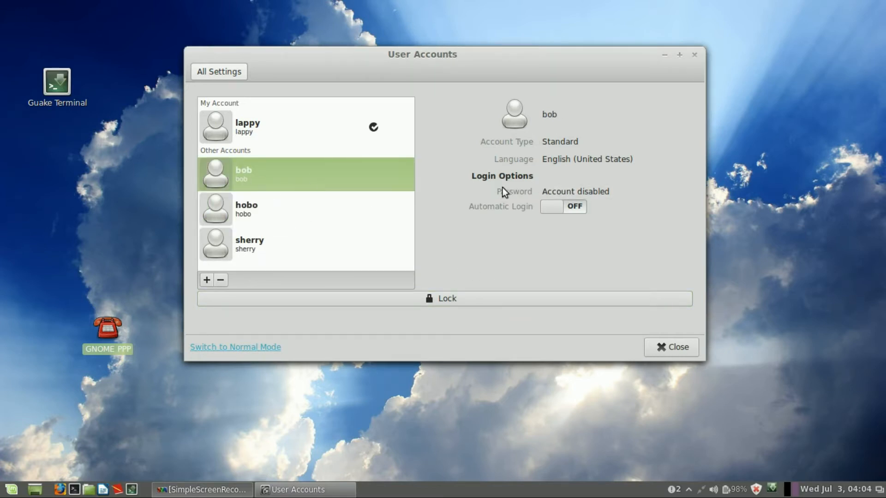
Set new passwords for bob, hobo and sherry, then select another account to review.
left_click(575, 191)
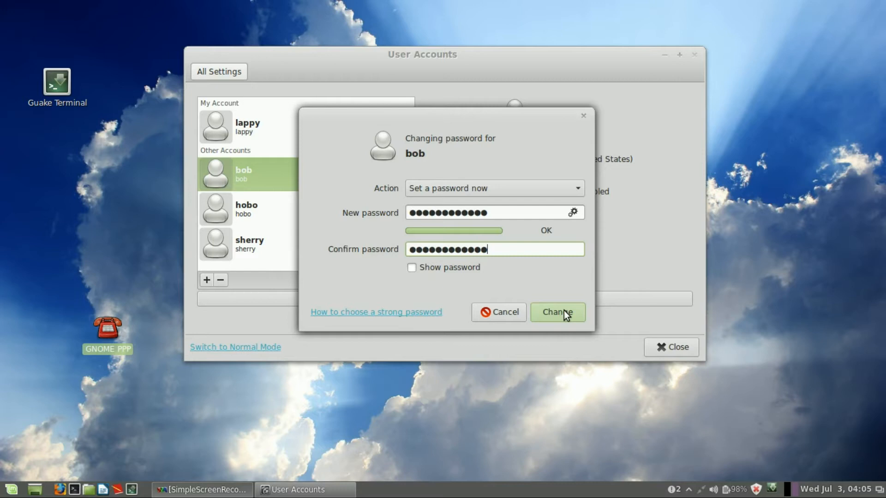
left_click(558, 312)
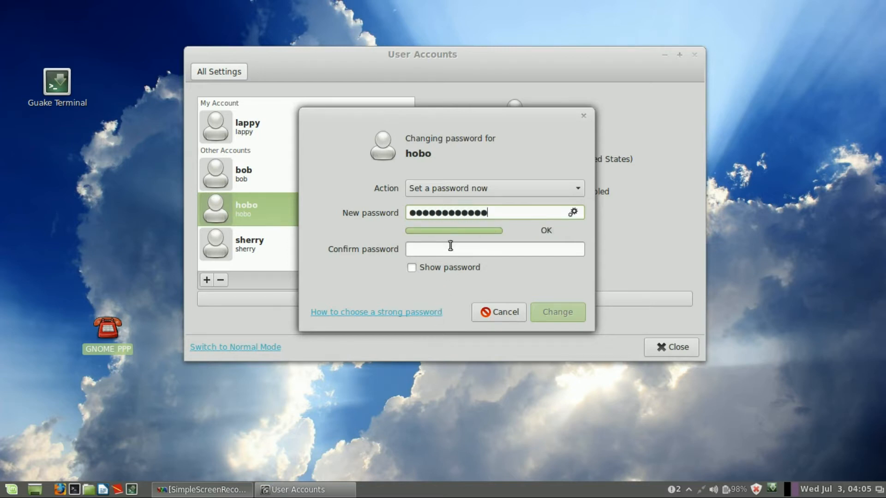
type("•••••")
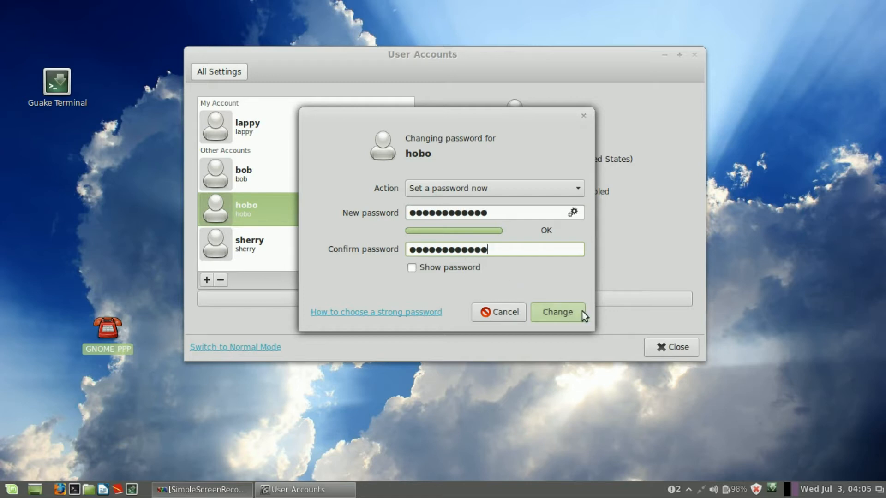
left_click(557, 312)
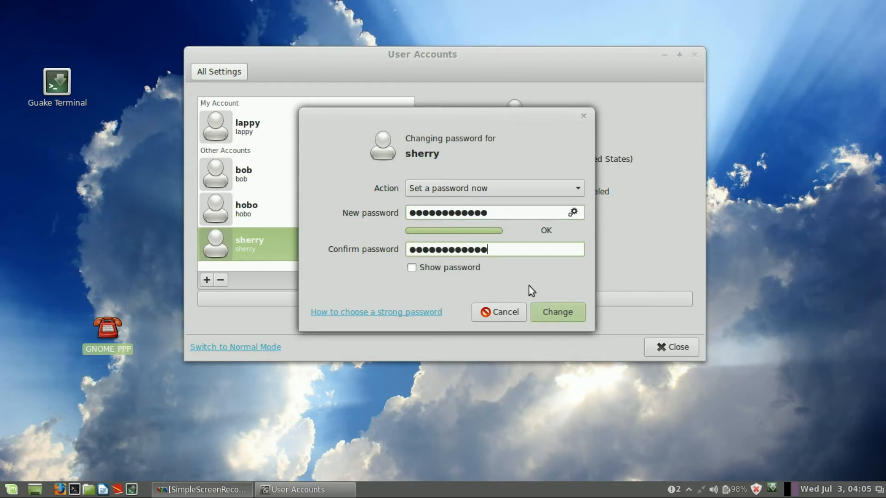
left_click(556, 313)
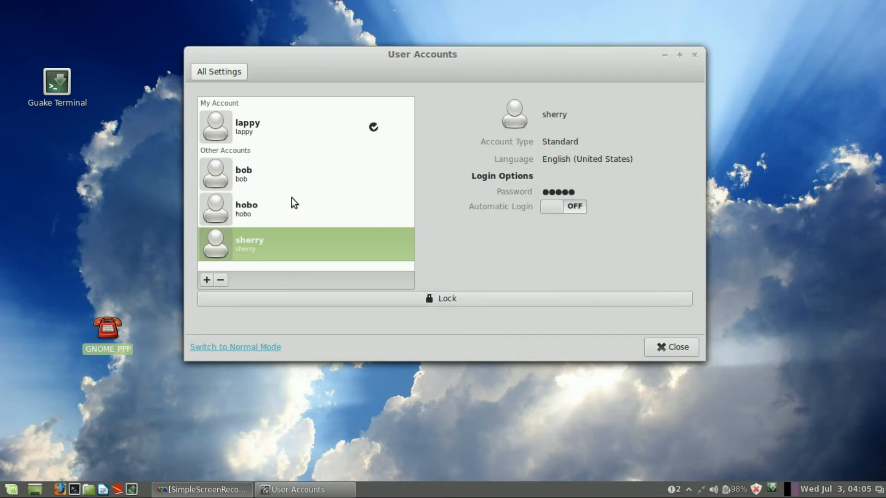
left_click(242, 174)
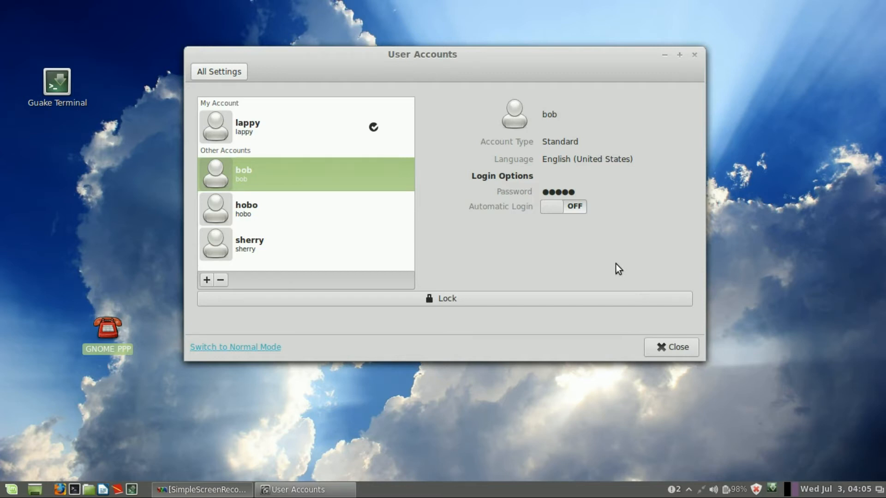
mouse_move(671, 347)
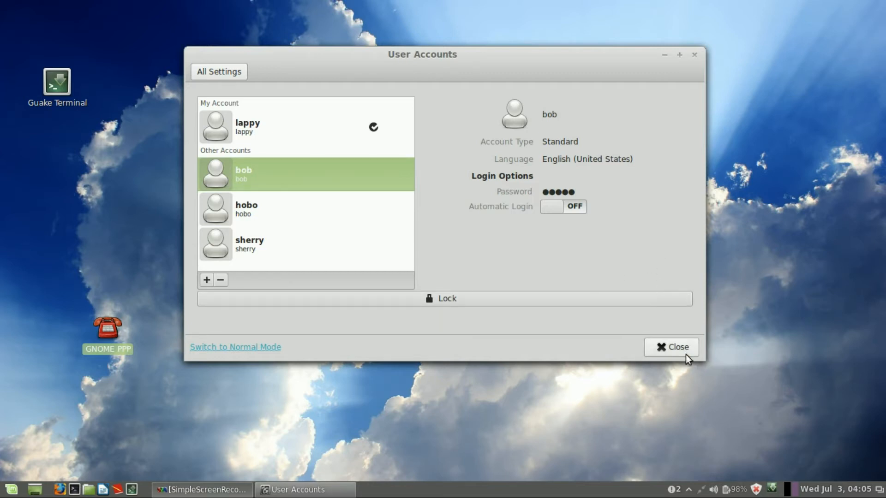
Close User Accounts and launch Synaptic Package Manager from the Preferences menu.
left_click(672, 347)
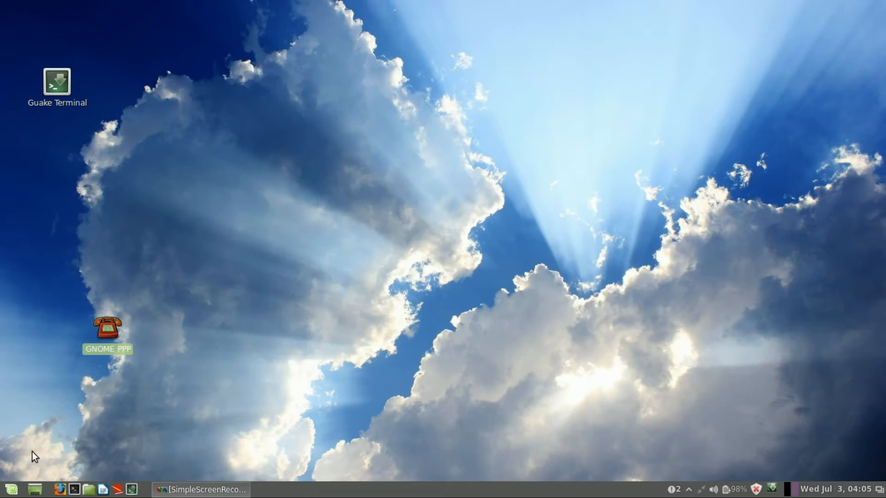
left_click(10, 489)
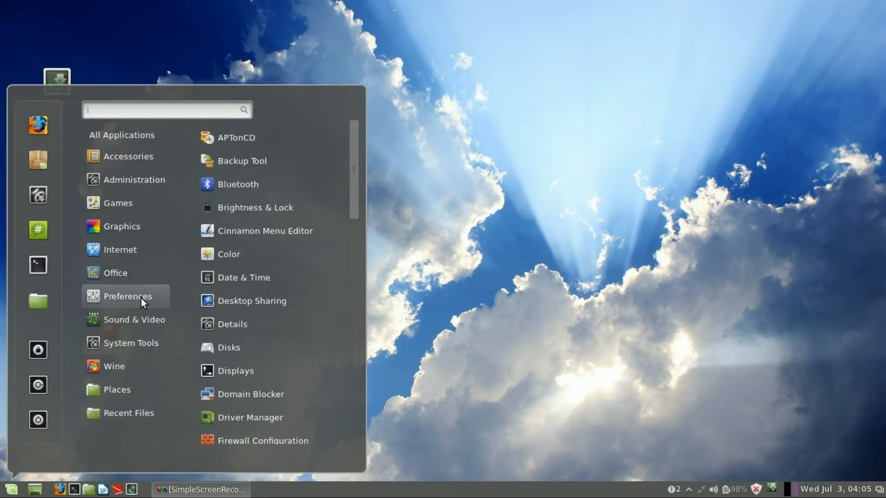
scroll("down", 3)
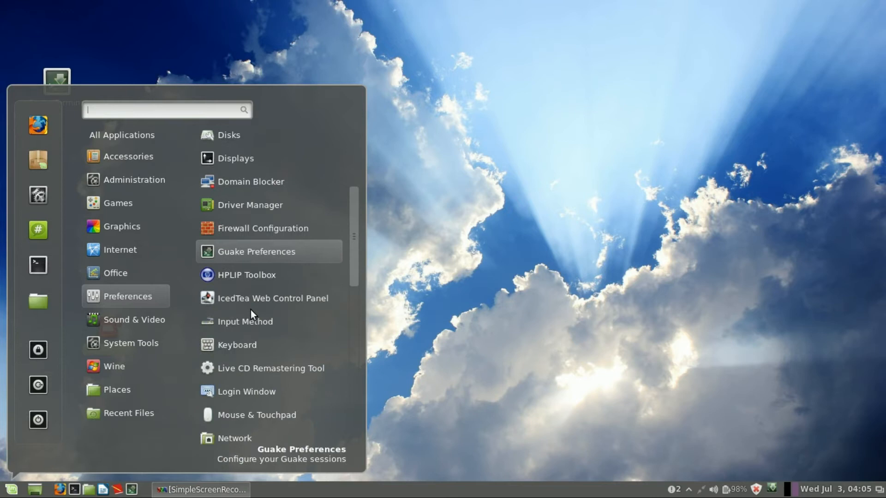
scroll("down", 3)
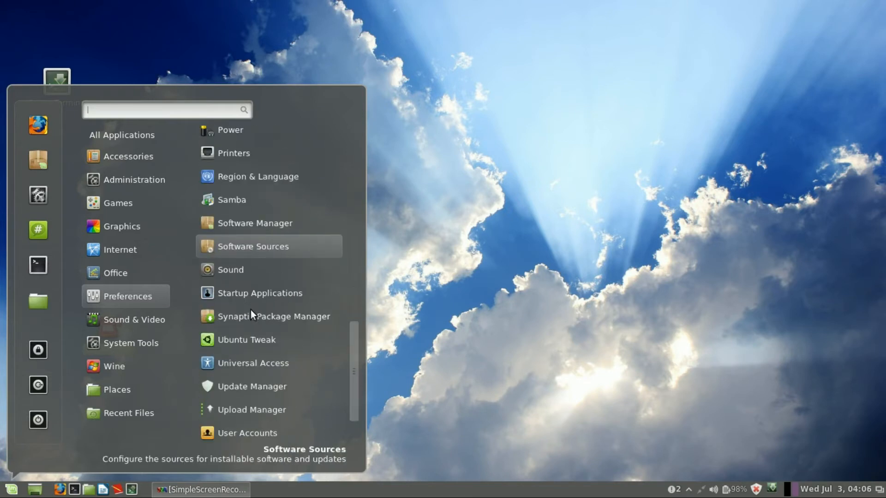
left_click(273, 316)
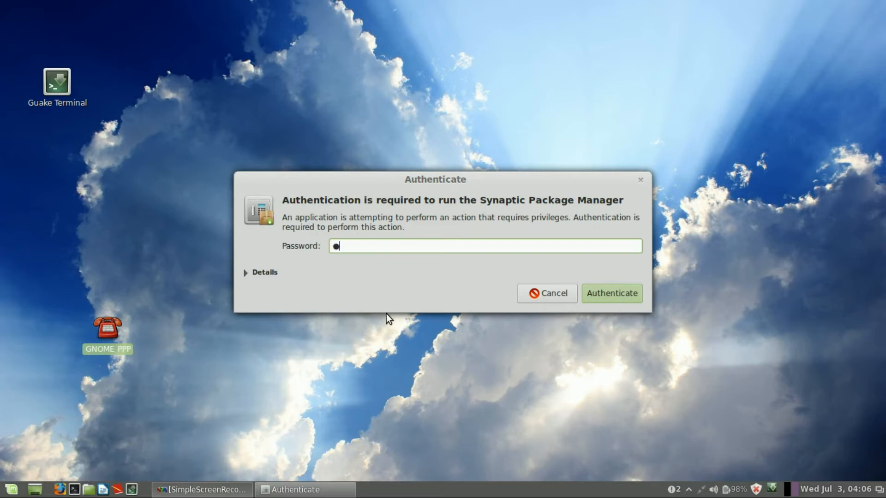
Authenticate into Synaptic and filter the package list by samba.
type("password")
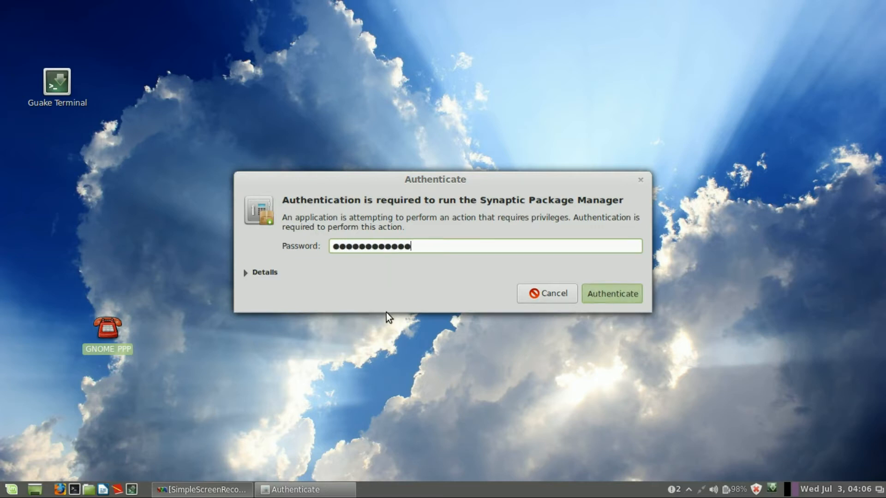
left_click(611, 293)
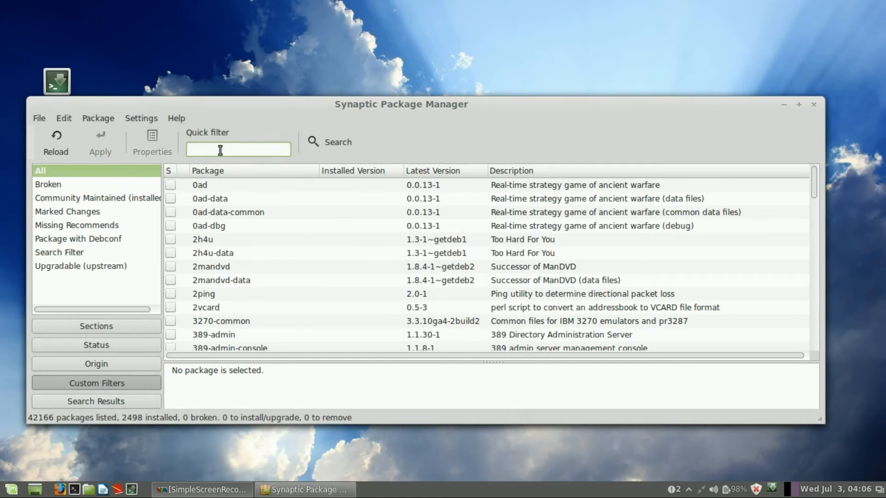
type("samba")
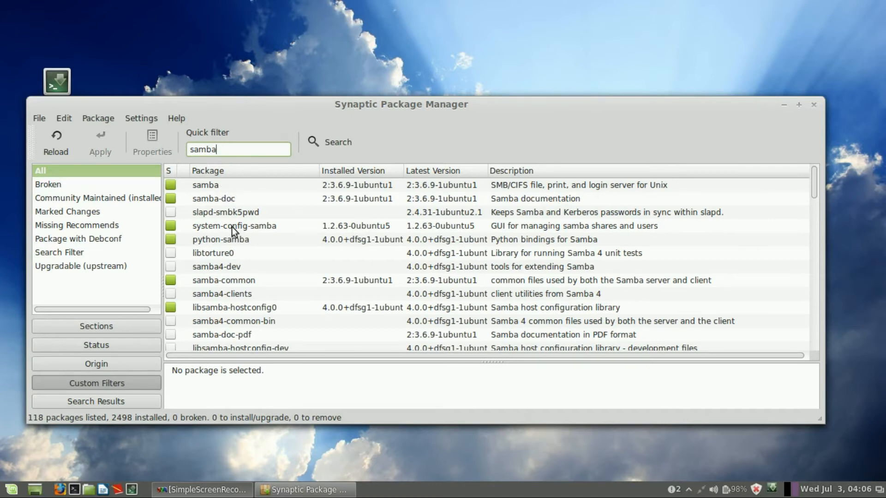
mouse_move(256, 231)
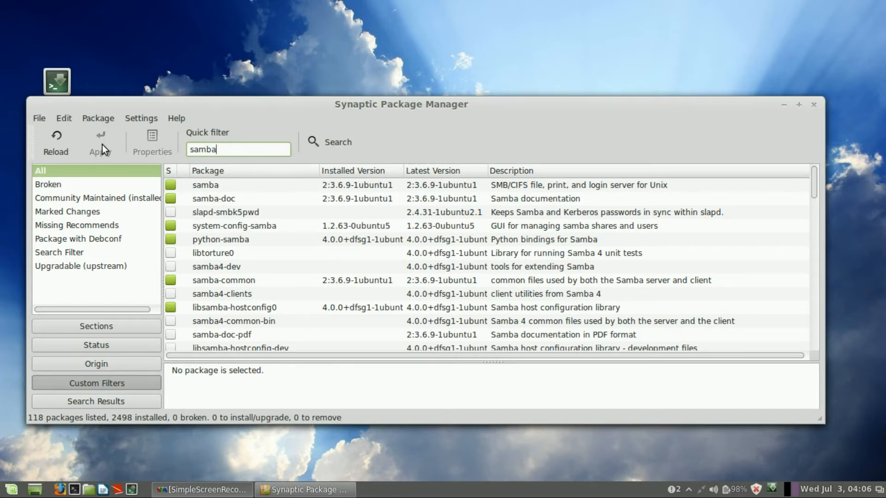
mouse_move(656, 126)
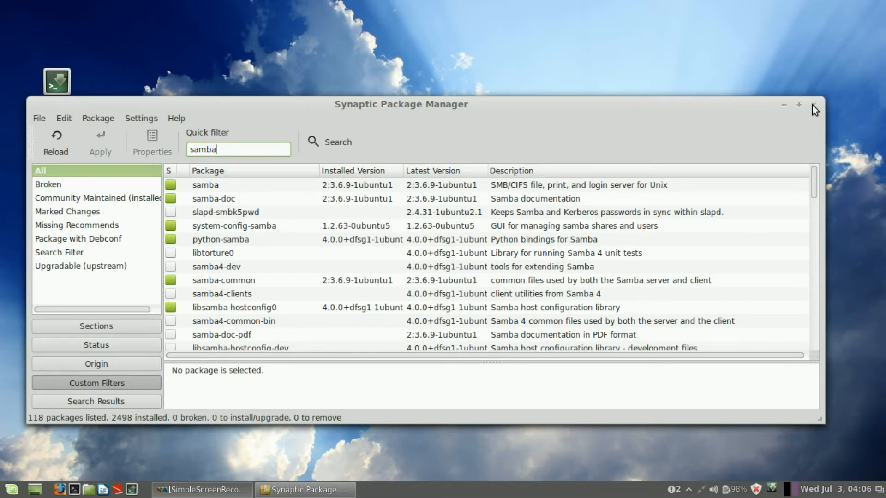
Close Synaptic and launch Samba Server Configuration from the menu search, authenticating as administrator.
left_click(814, 105)
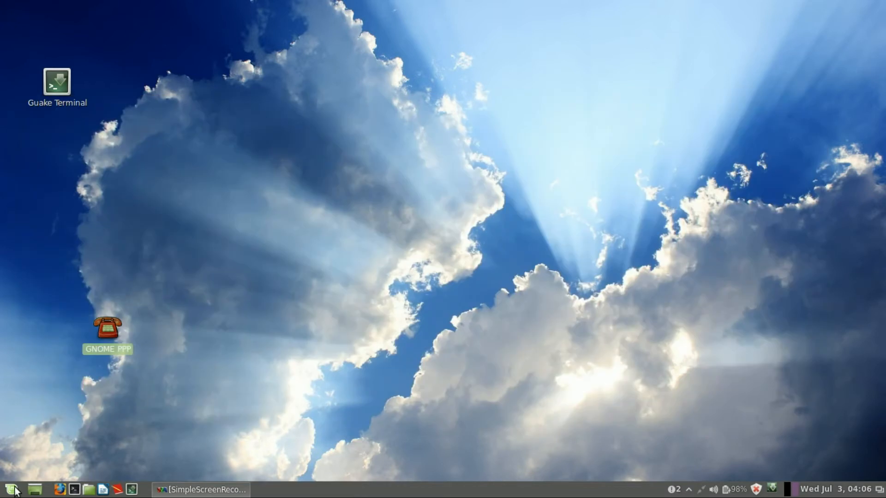
left_click(11, 489)
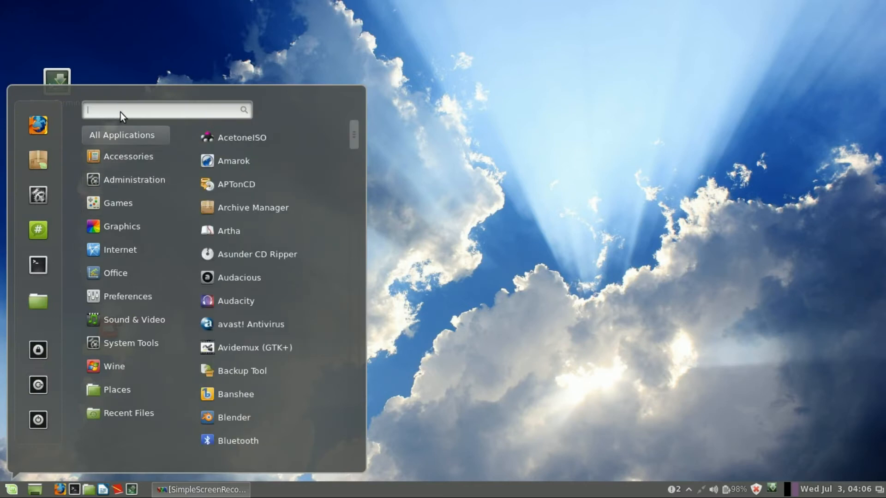
type("samba")
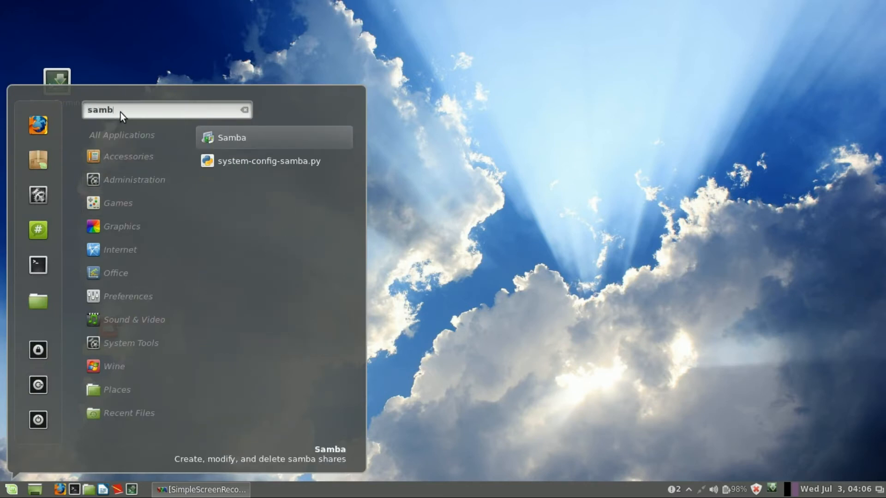
type("a")
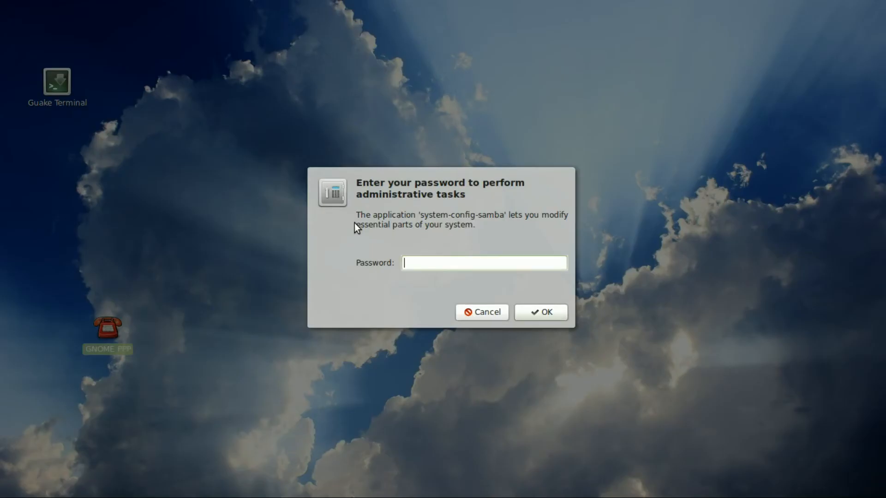
type("password")
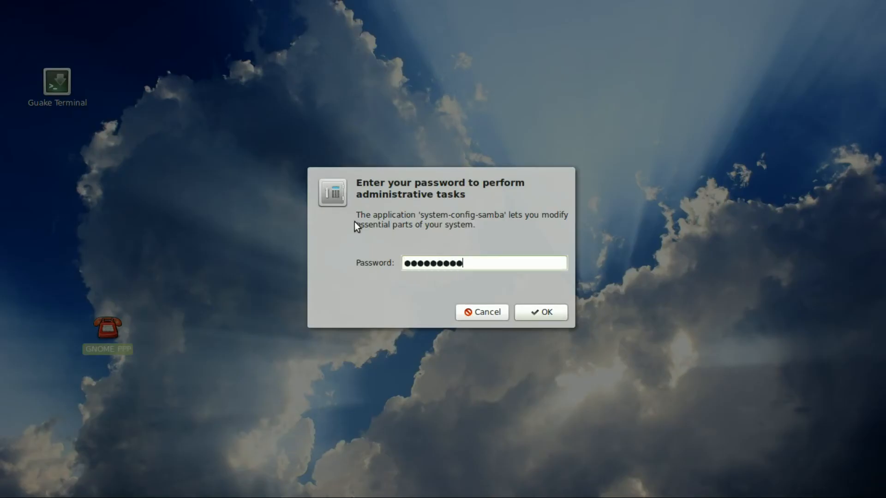
left_click(539, 312)
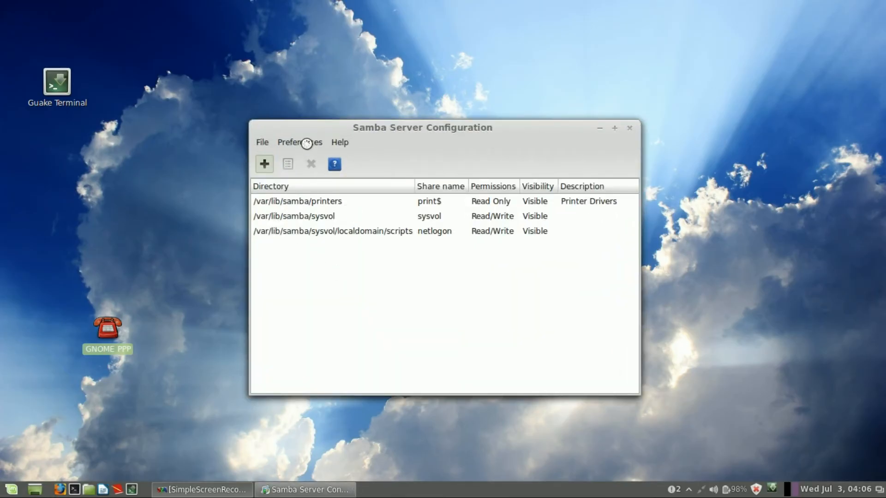
left_click(299, 142)
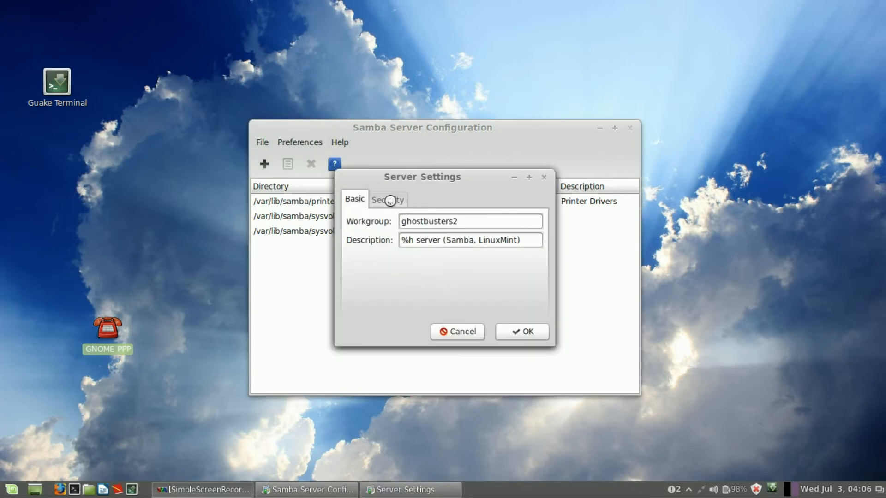
left_click(387, 199)
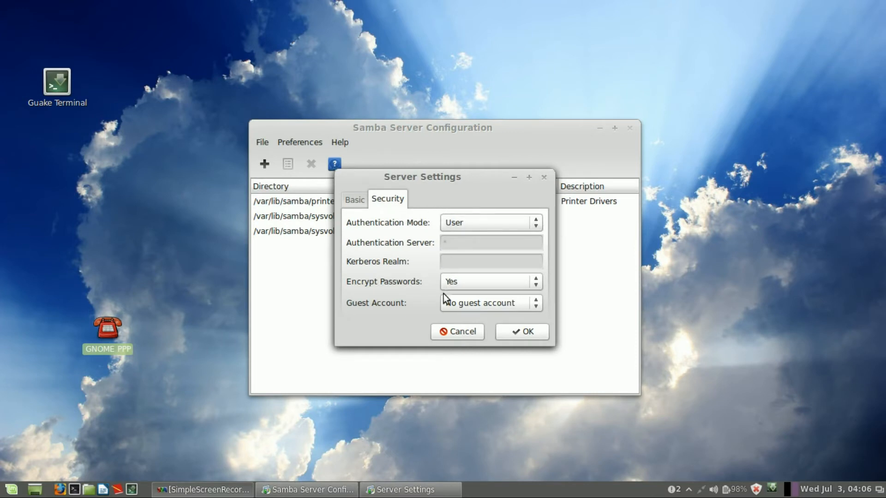
left_click(354, 200)
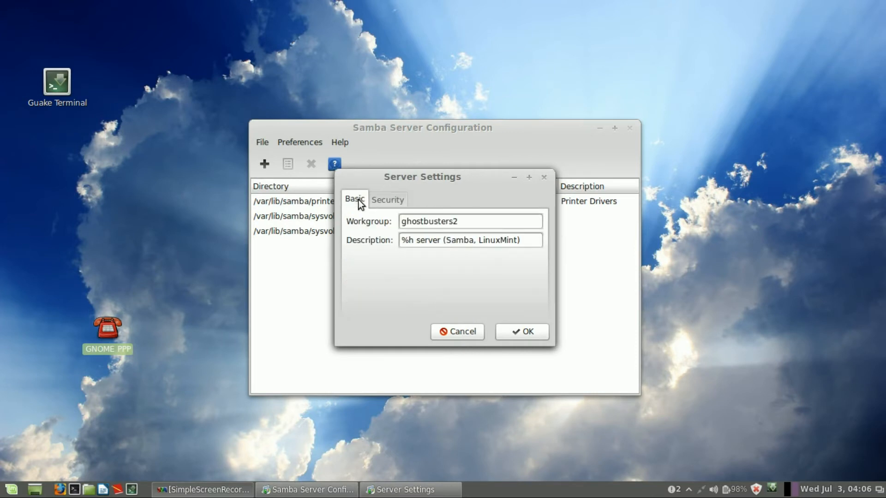
left_click(521, 332)
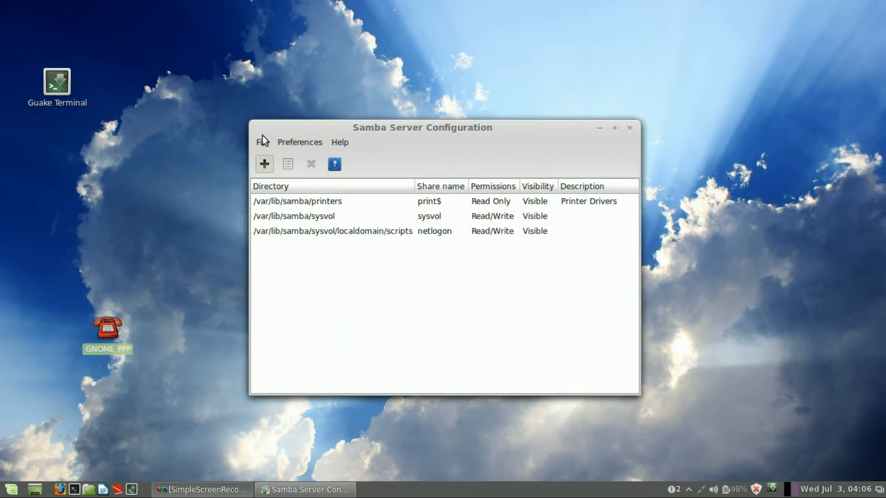
In Samba Users, add bob as a Samba user with Windows name bobas and a password.
left_click(299, 142)
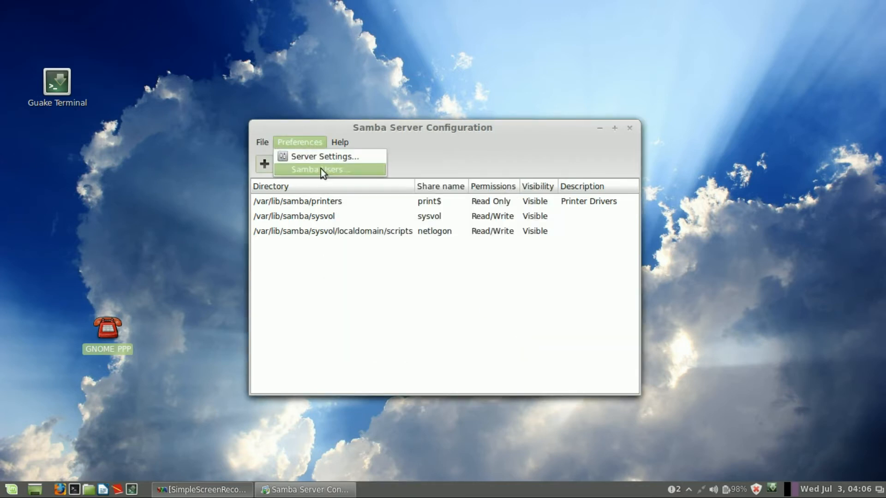
left_click(321, 170)
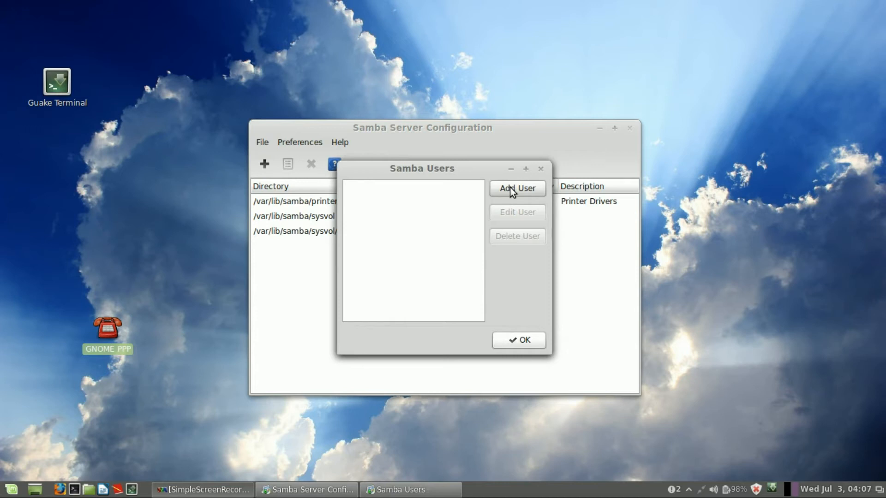
left_click(517, 189)
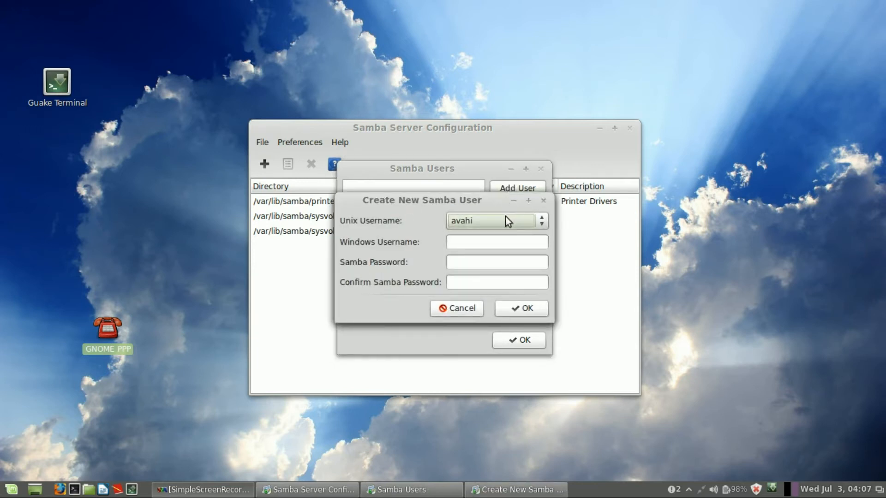
left_click(539, 220)
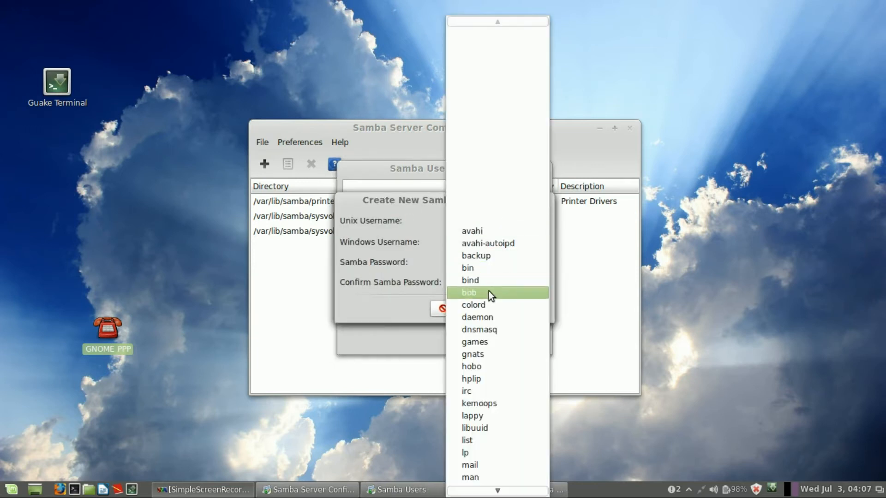
left_click(469, 292)
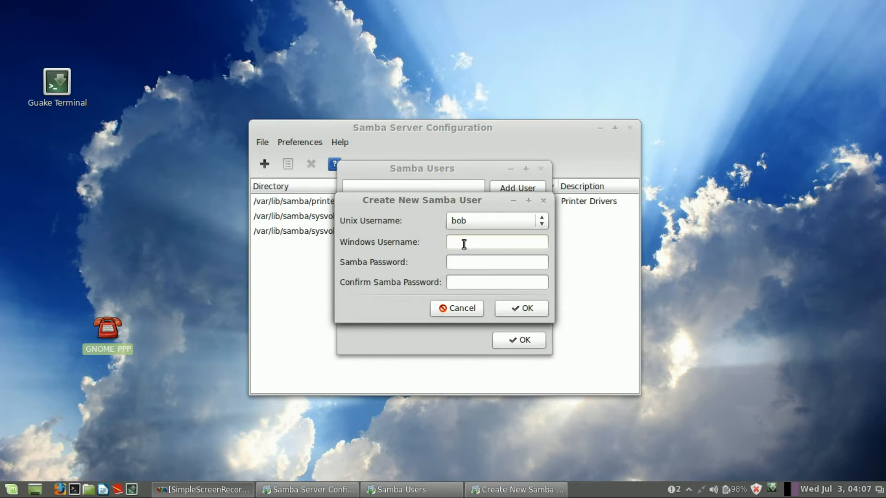
type("bob")
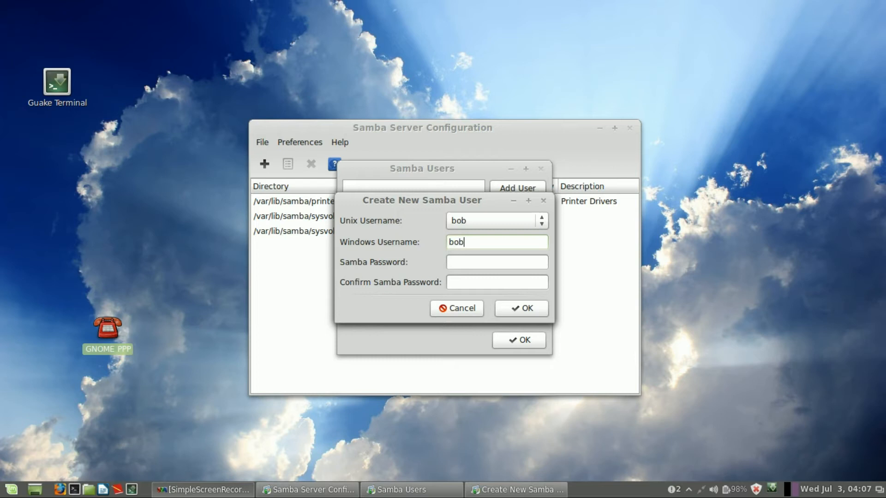
type("as")
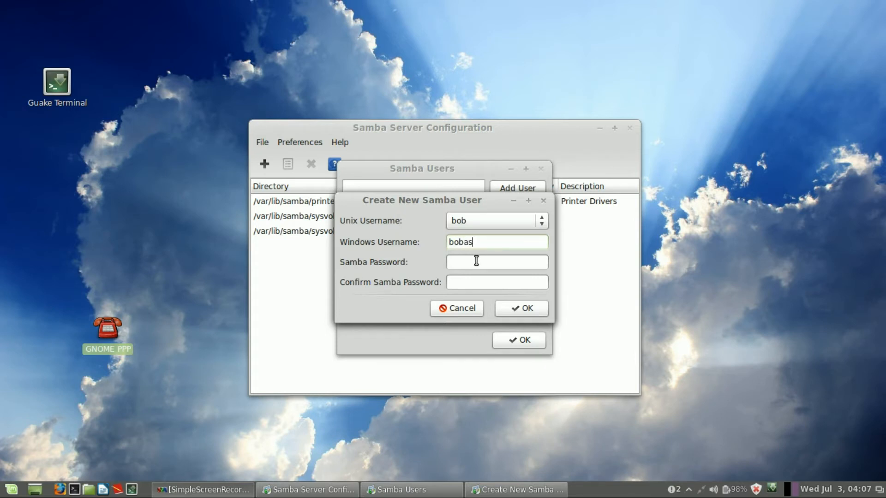
left_click(497, 261)
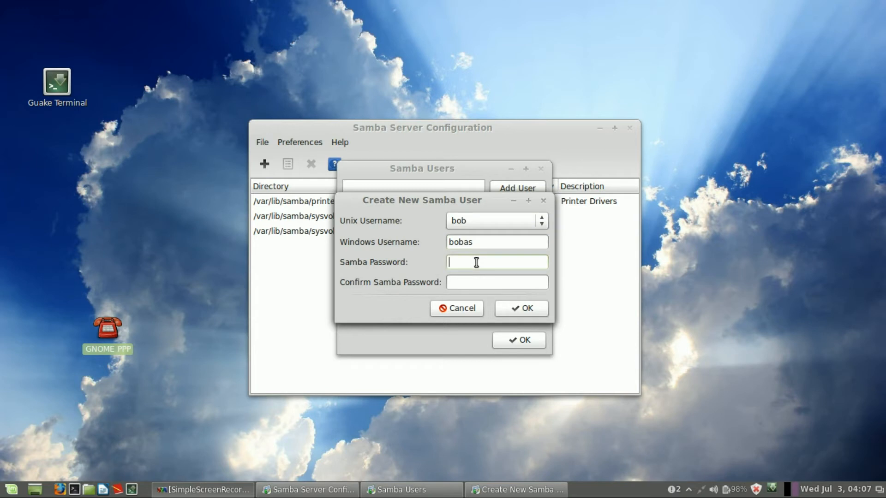
type("password")
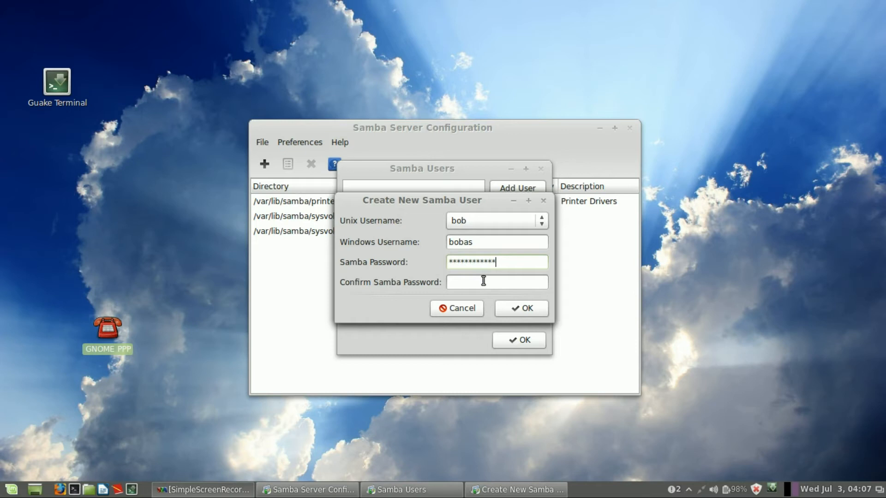
type("*****")
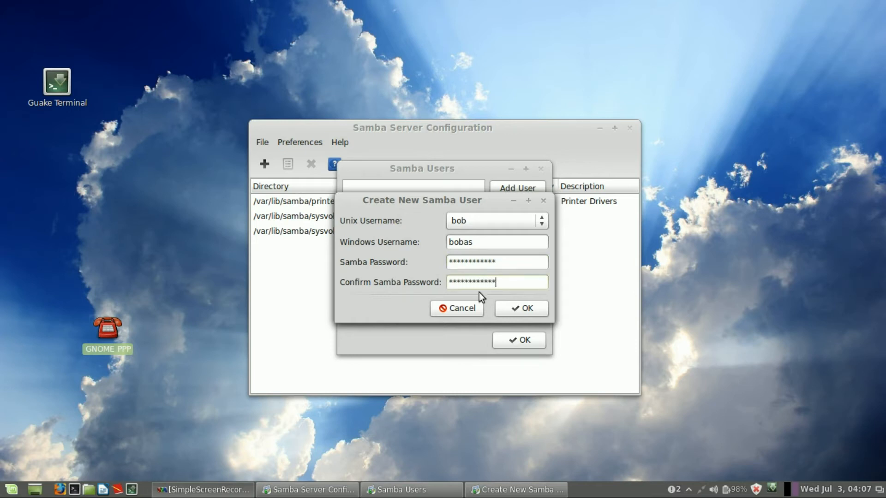
left_click(521, 308)
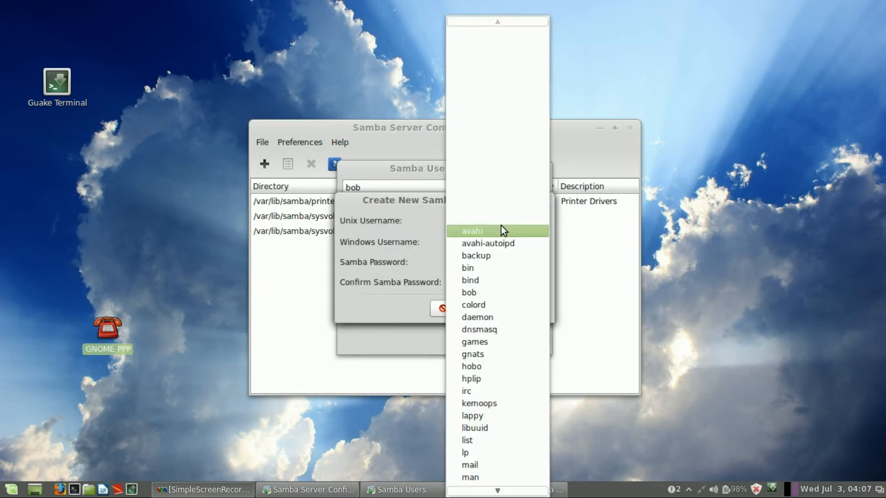
mouse_move(473, 366)
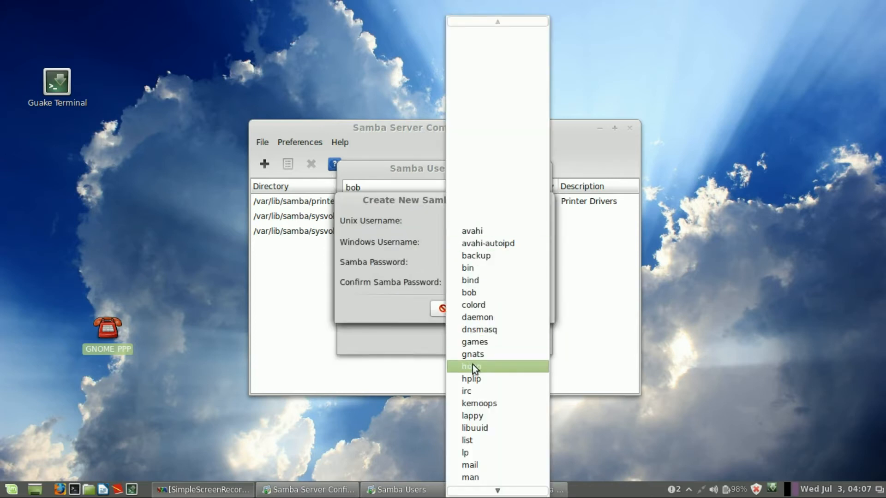
Add hobo as a Samba user with Windows name hobo1 and a password.
left_click(472, 366)
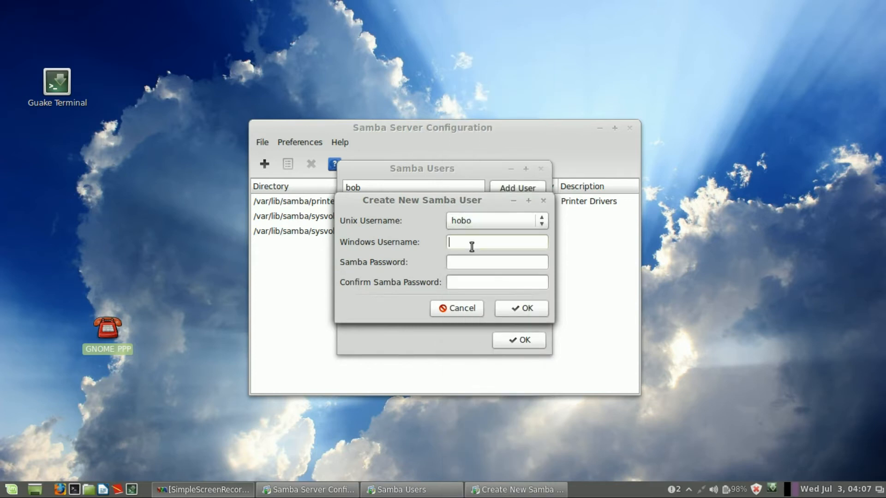
type("hobo1")
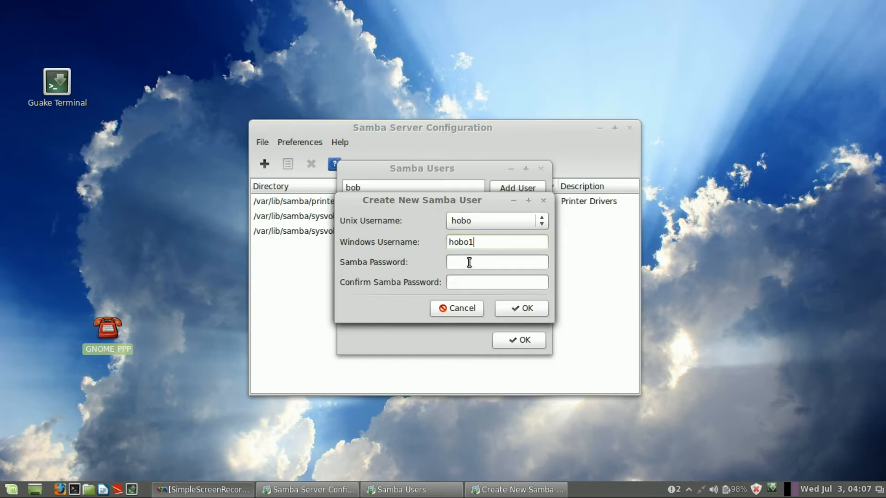
type("****")
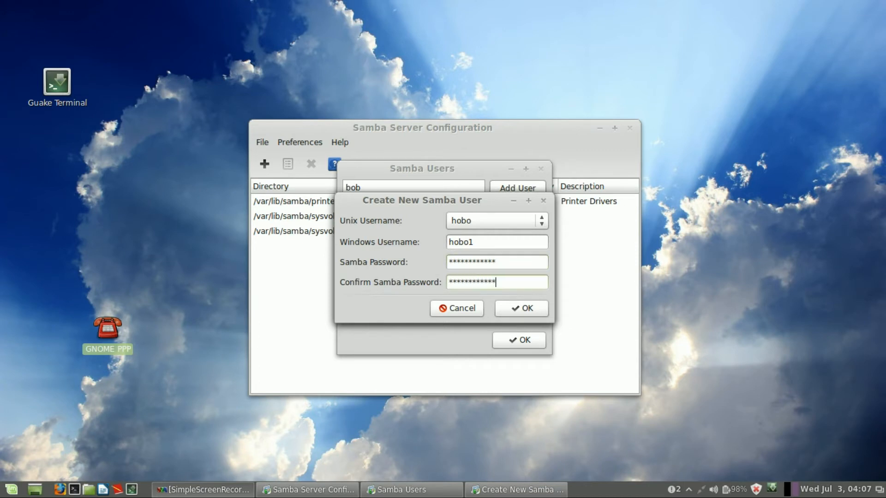
left_click(520, 308)
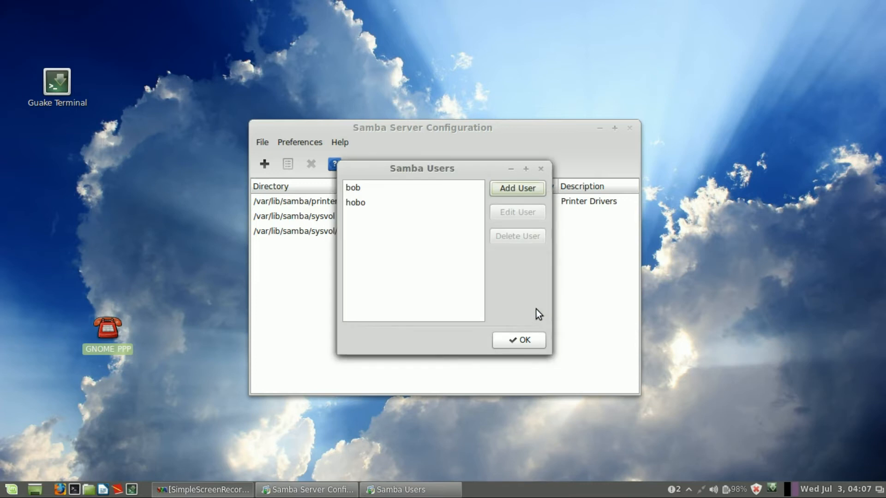
Add sherry as a Samba user with Windows name sherry2 and a password, then close Samba Users.
left_click(517, 188)
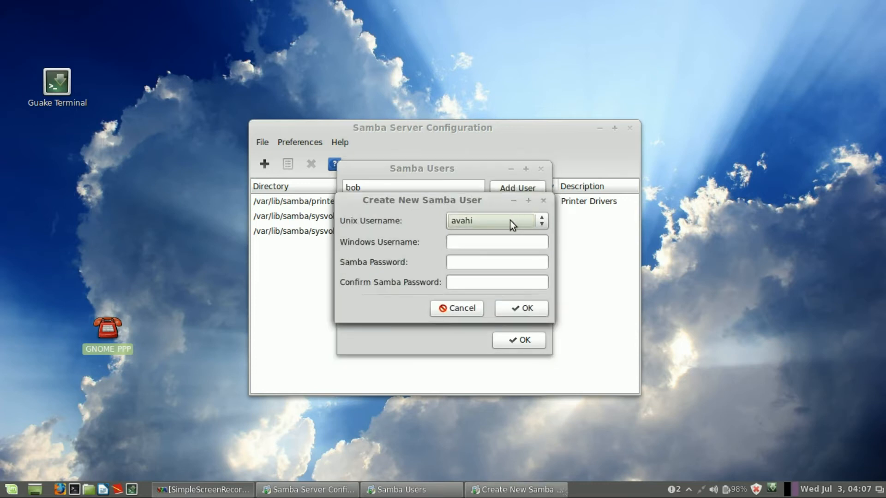
left_click(540, 221)
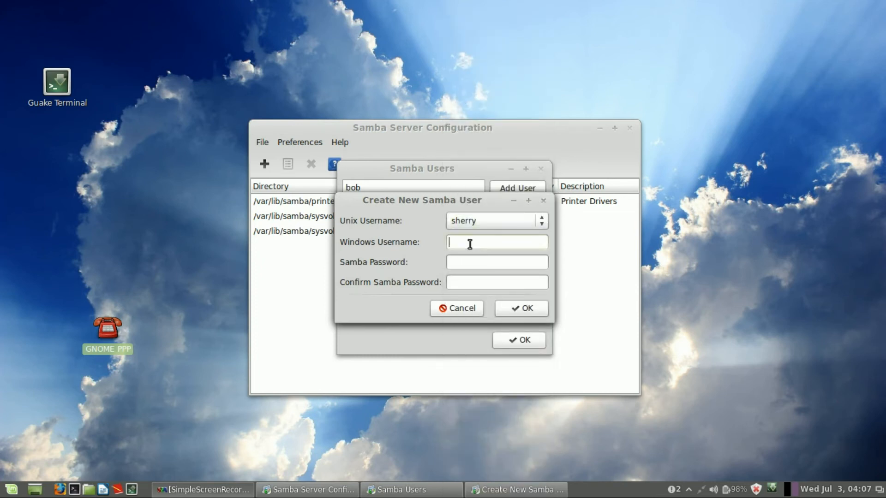
type("sherry2")
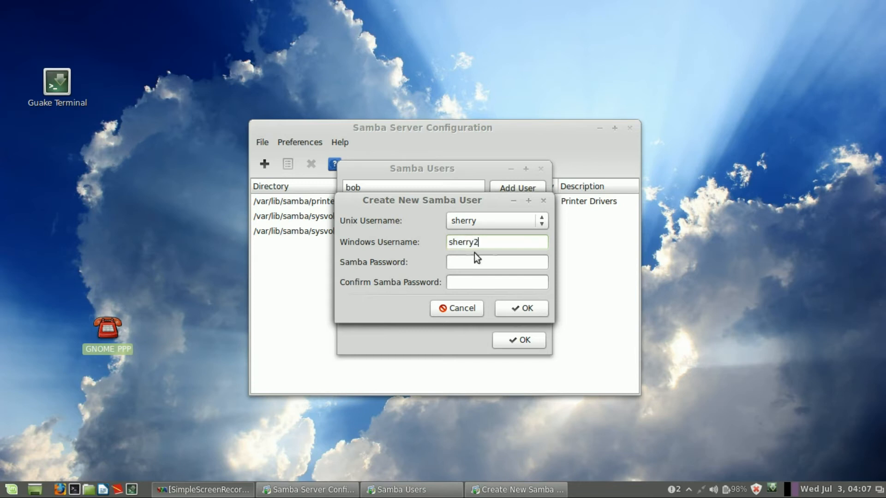
type("**")
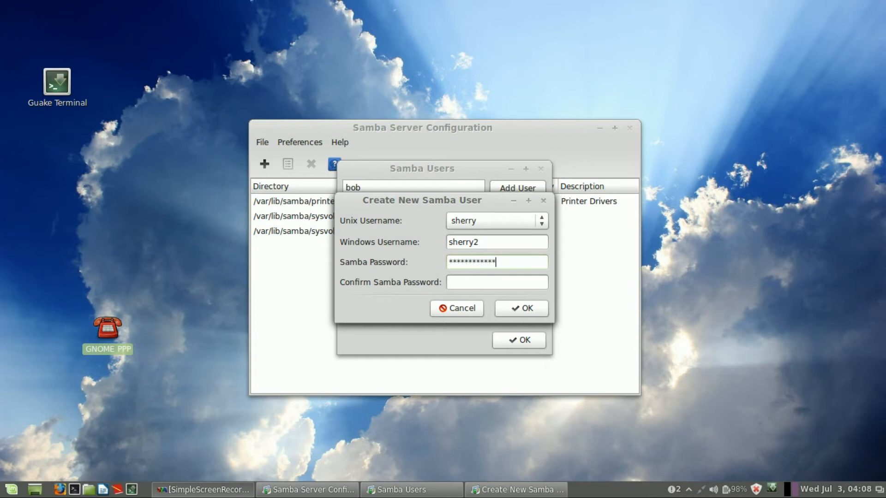
type("*")
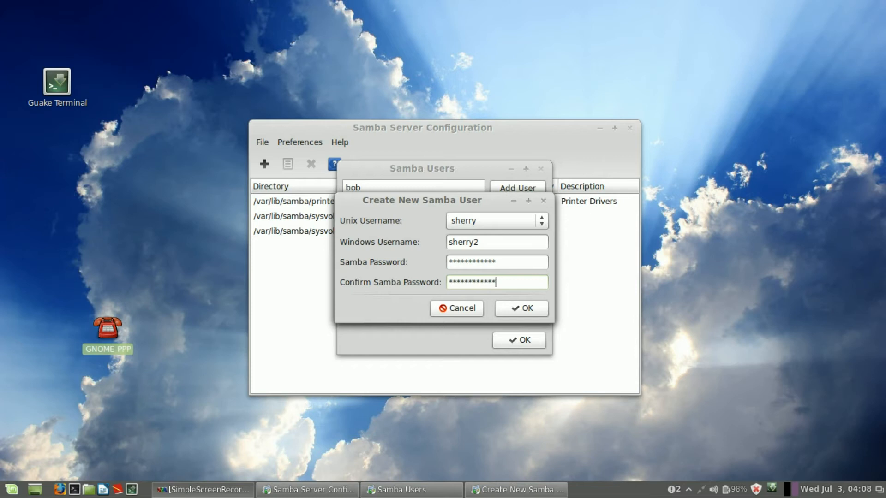
left_click(519, 308)
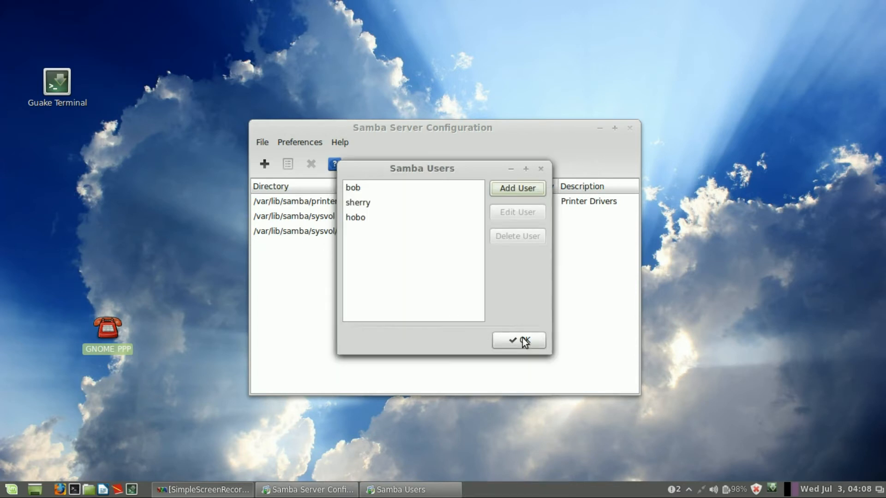
left_click(518, 340)
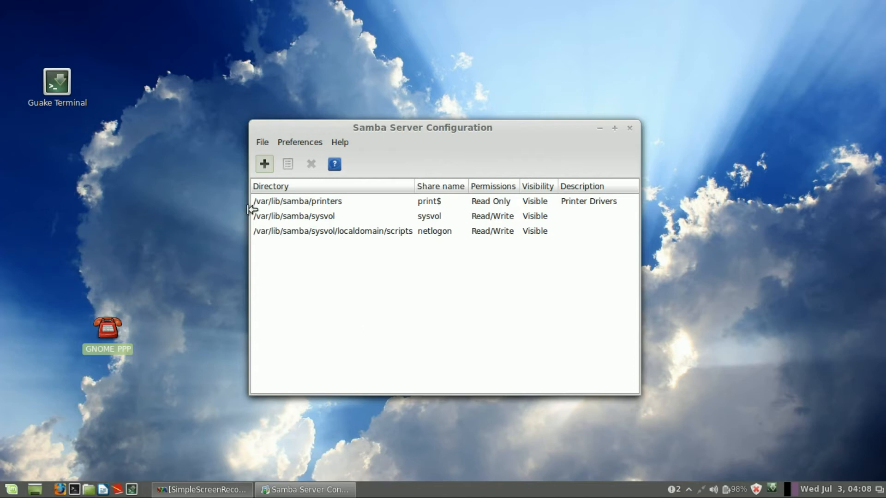
Create a new share for /home/lappy/Music and mark it writable.
left_click(264, 164)
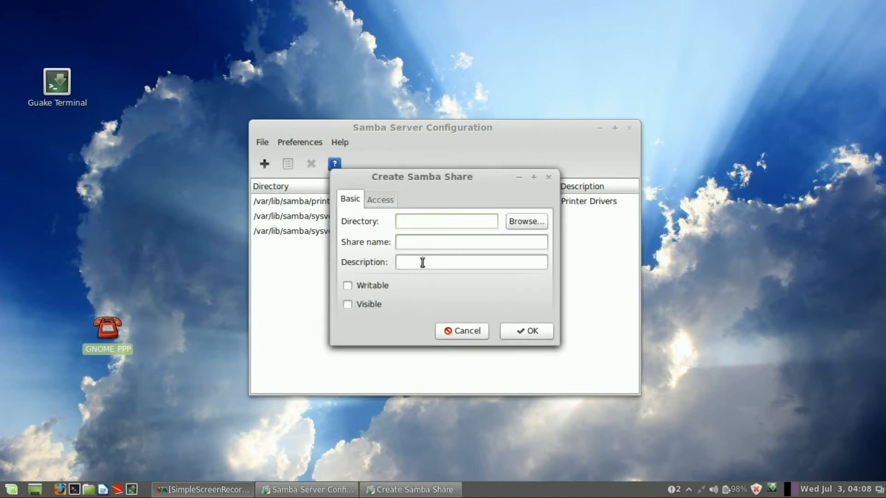
left_click(525, 221)
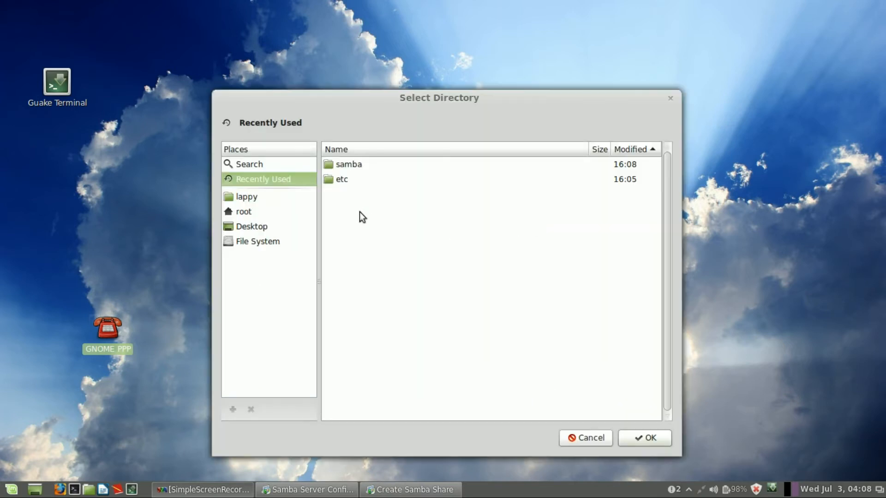
mouse_move(255, 202)
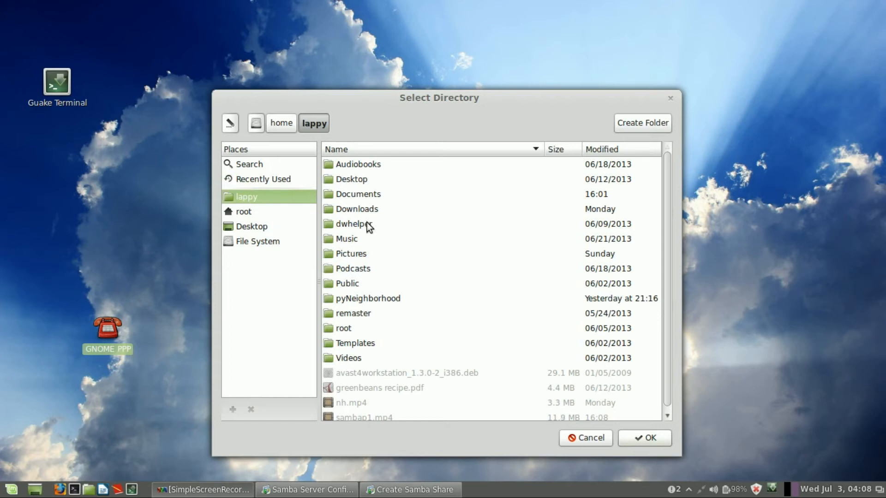
left_click(347, 238)
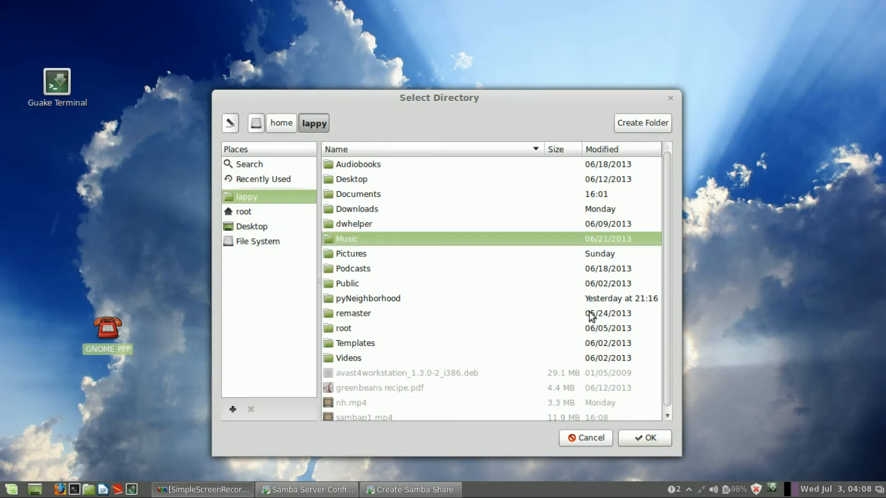
left_click(643, 438)
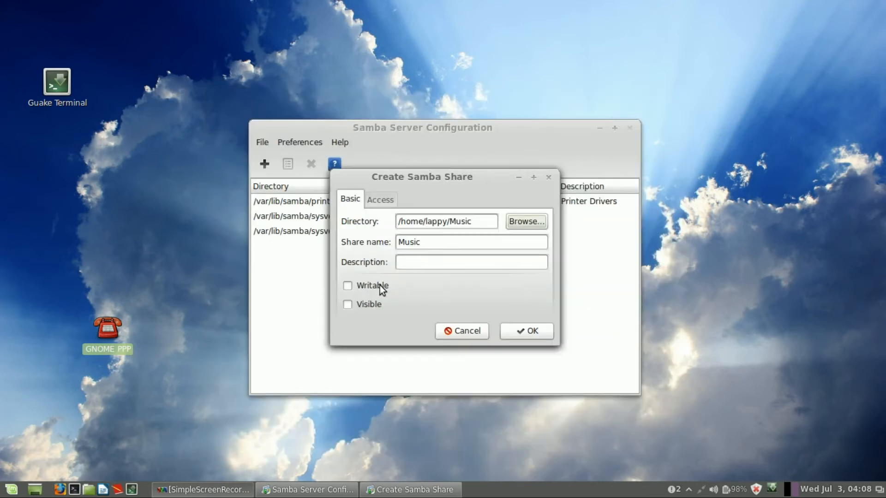
left_click(348, 304)
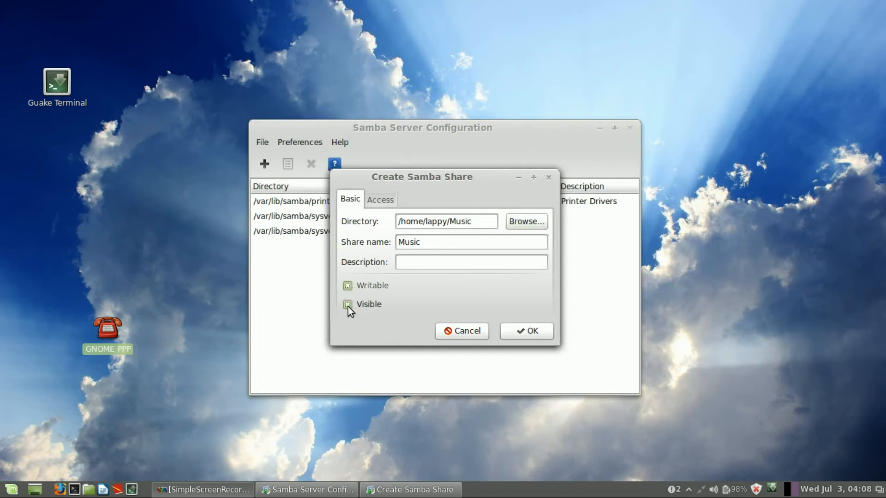
Make the share visible, restrict it to bob, hobo and sherry, and create it.
left_click(380, 199)
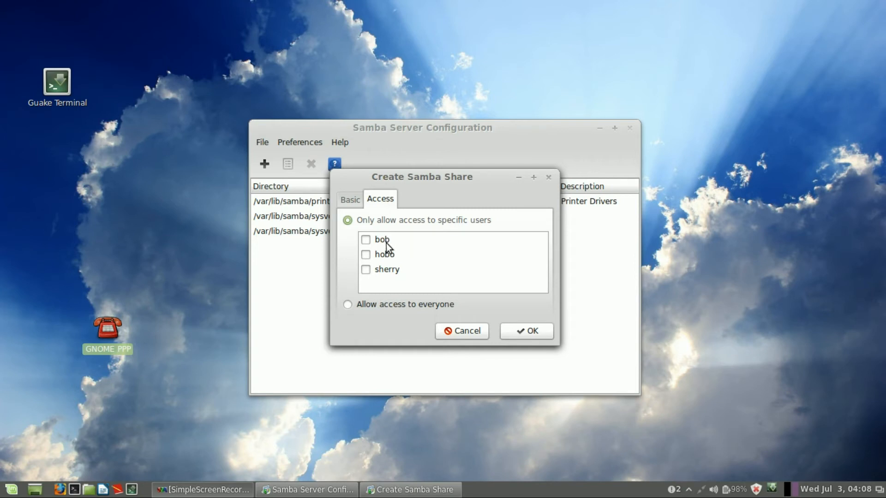
mouse_move(383, 309)
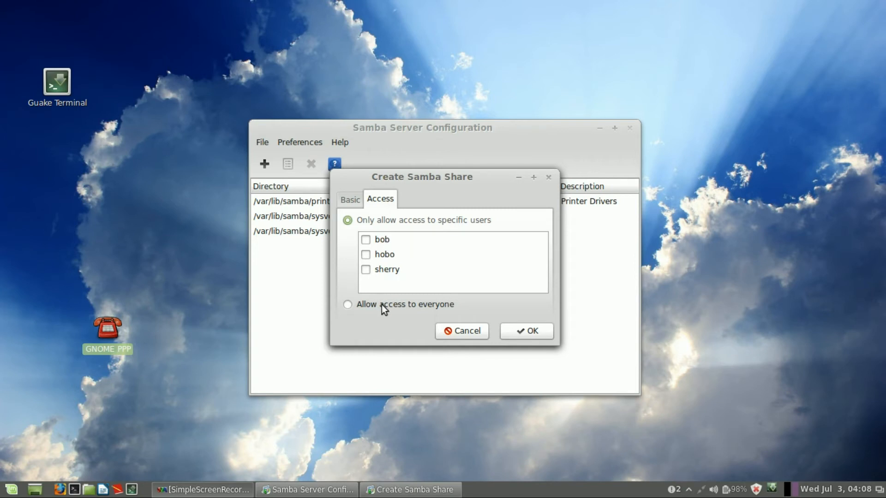
mouse_move(384, 253)
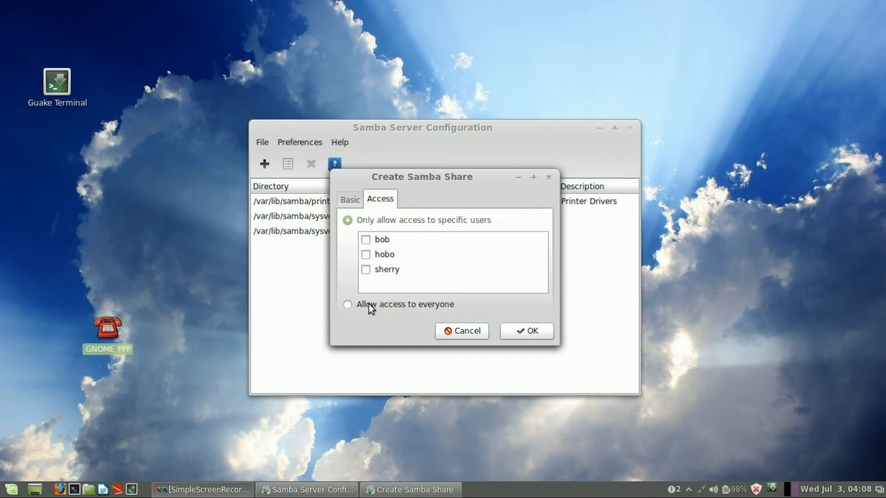
left_click(367, 240)
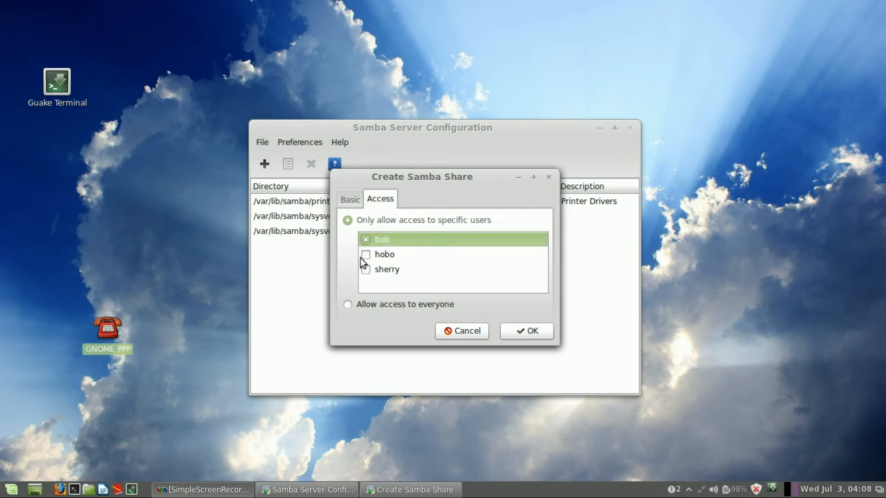
left_click(365, 255)
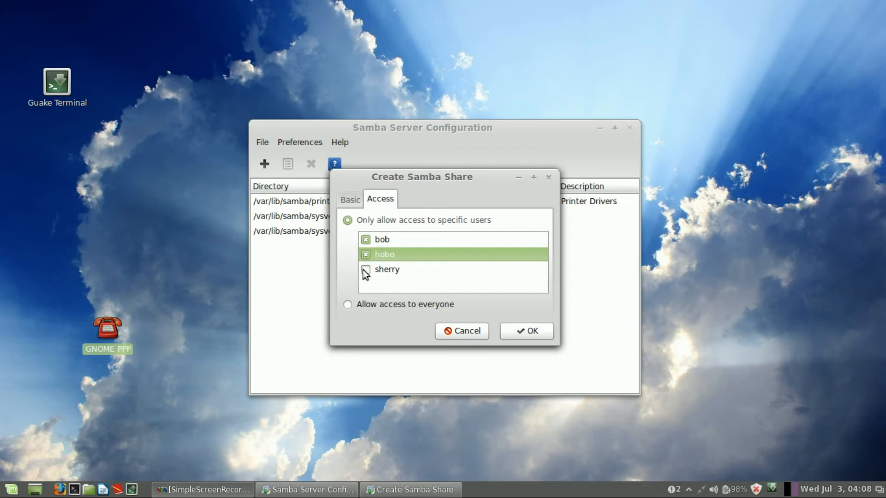
left_click(365, 269)
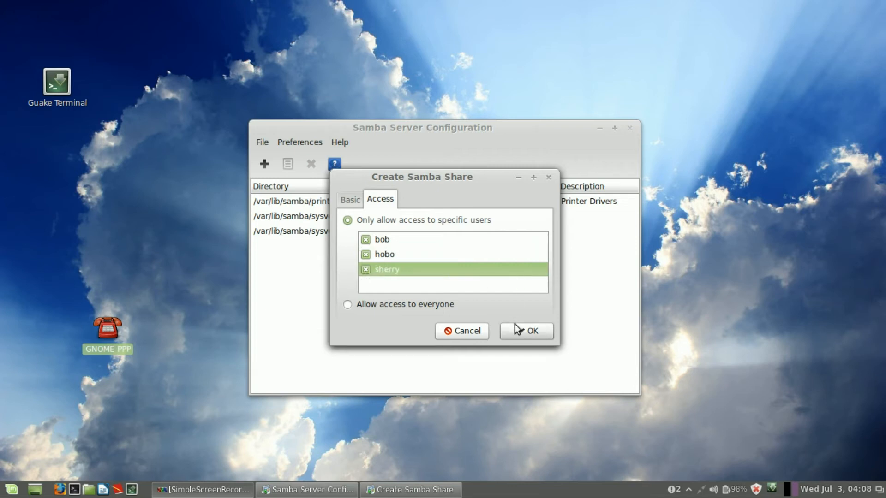
left_click(525, 331)
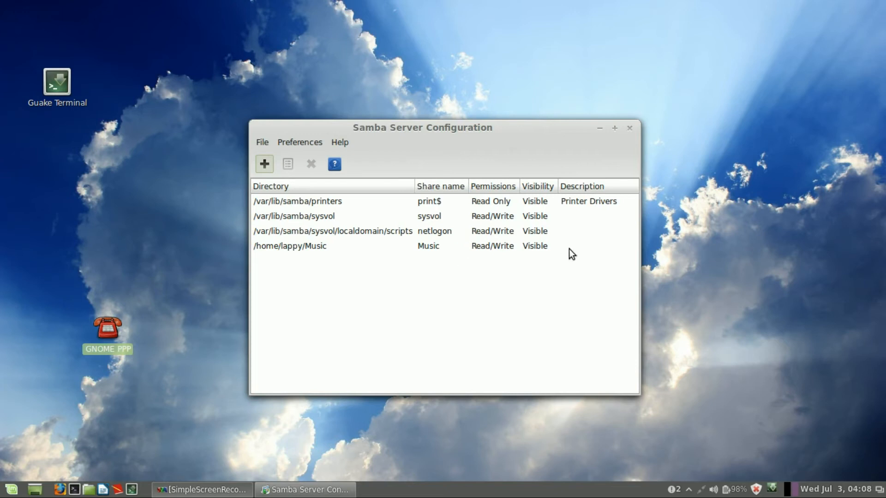
mouse_move(406, 287)
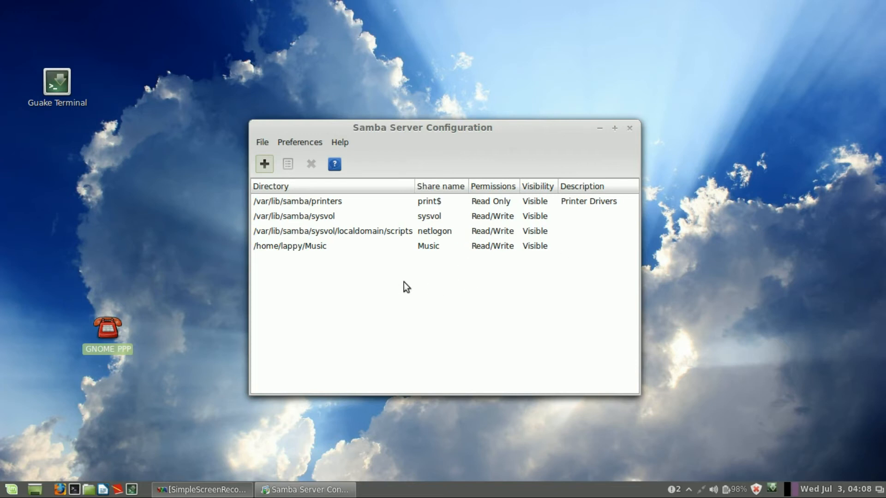
mouse_move(613, 152)
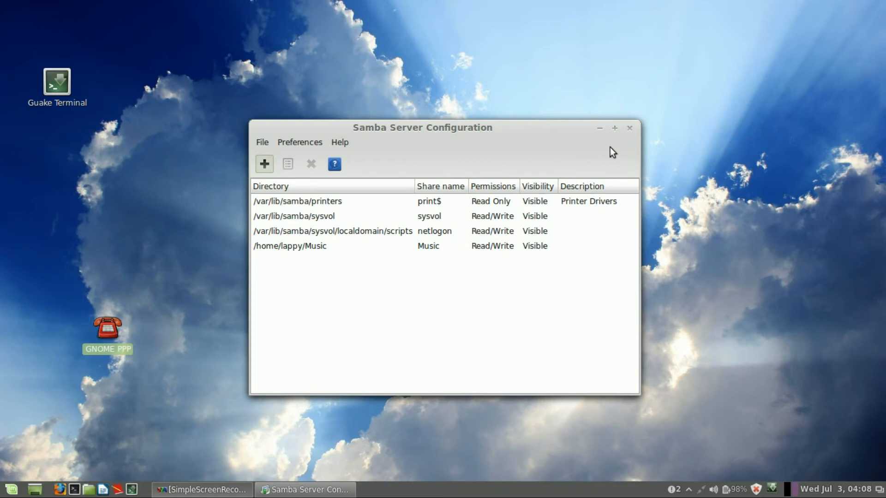
Close the Samba Server Configuration window.
left_click(629, 127)
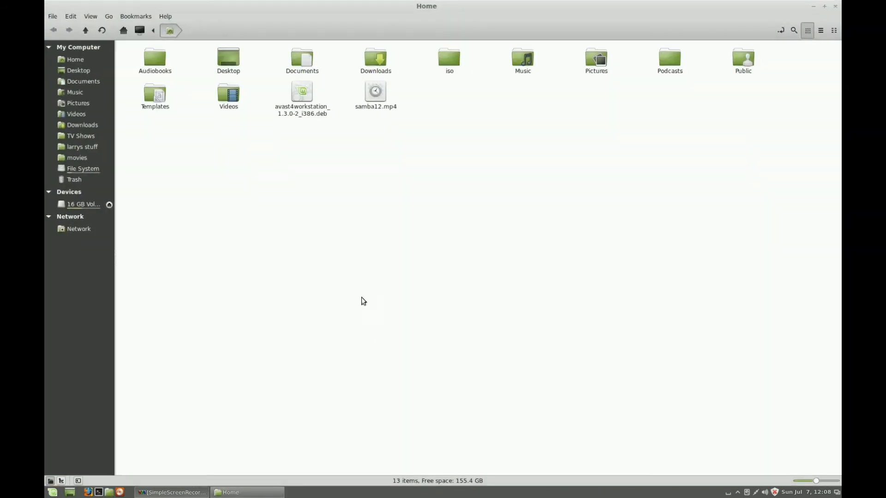
Browse Network > Windows Network > GHOSTBUSTERS2 > LAPPY-ASPIRE-E1 to list its shares.
left_click(78, 229)
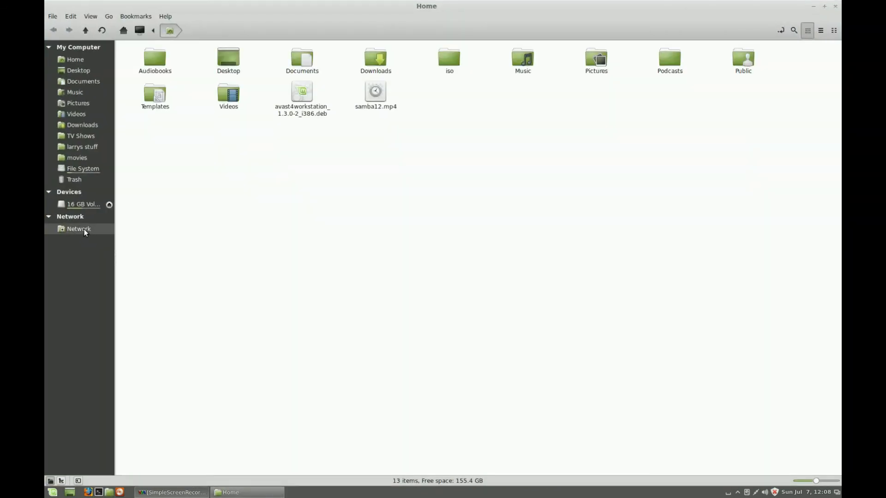
left_click(79, 229)
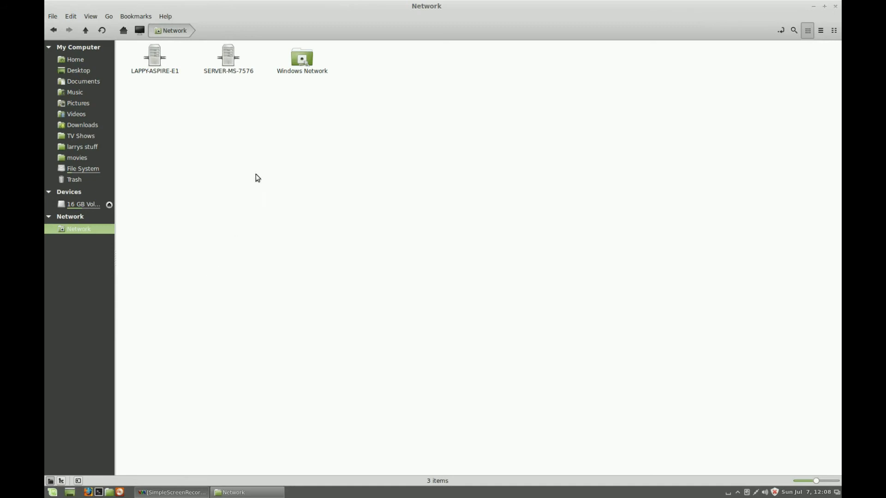
double_click(302, 57)
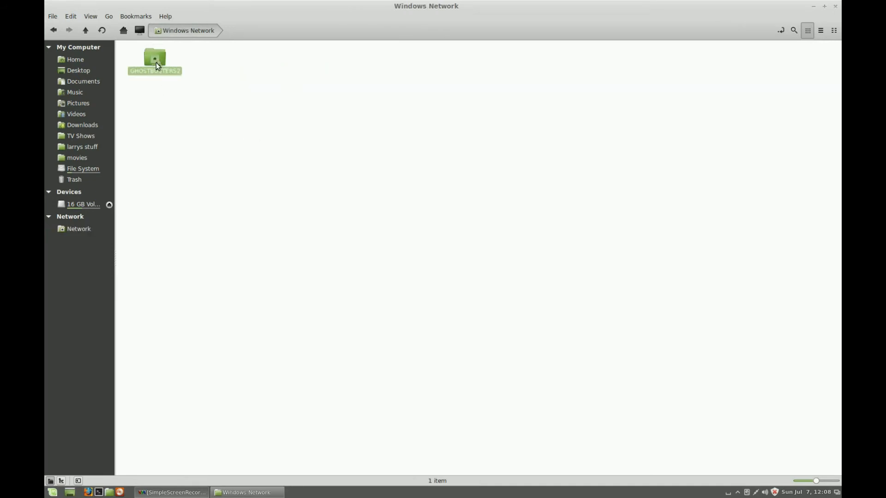
double_click(155, 59)
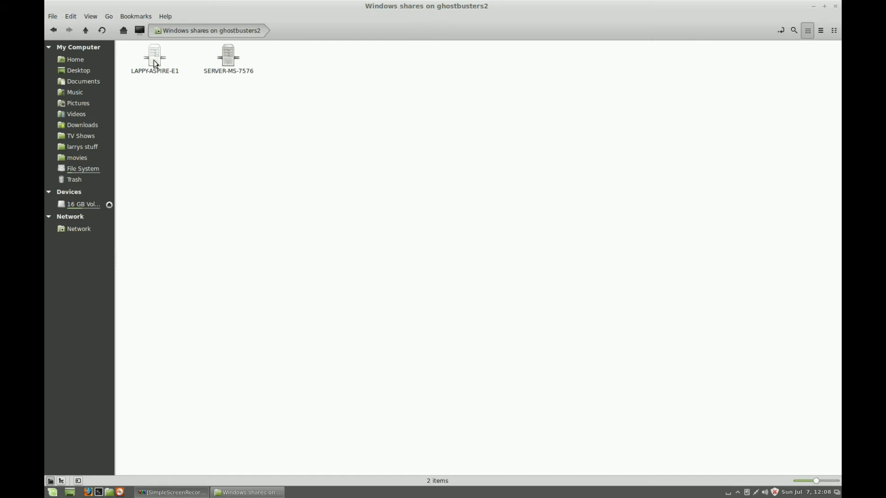
double_click(154, 56)
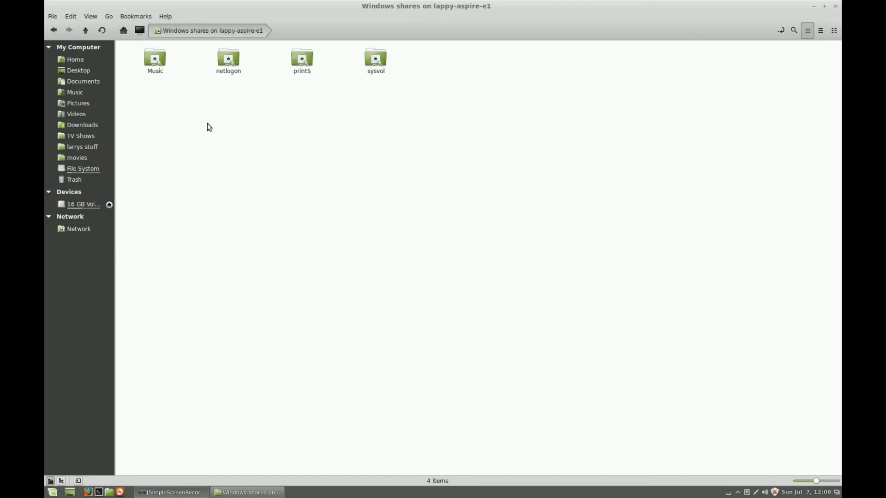
Open the Music share on lappy-aspire-e1, bringing up the password prompt.
left_click(155, 61)
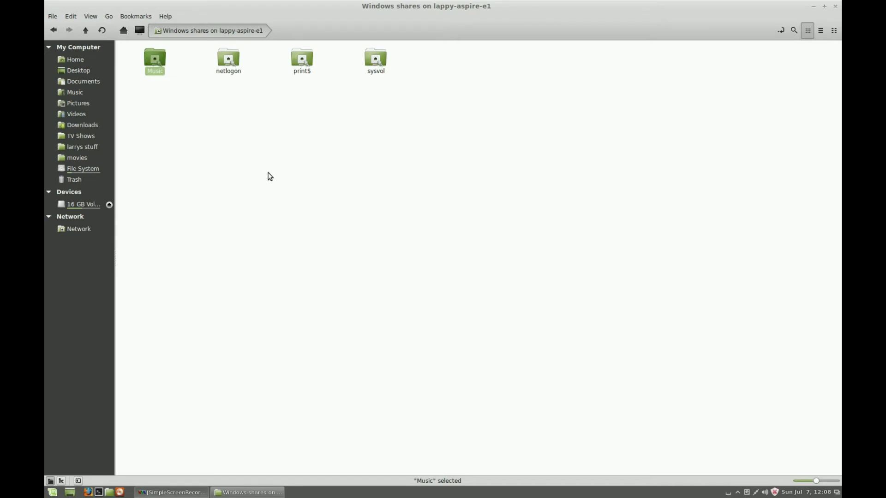
double_click(155, 61)
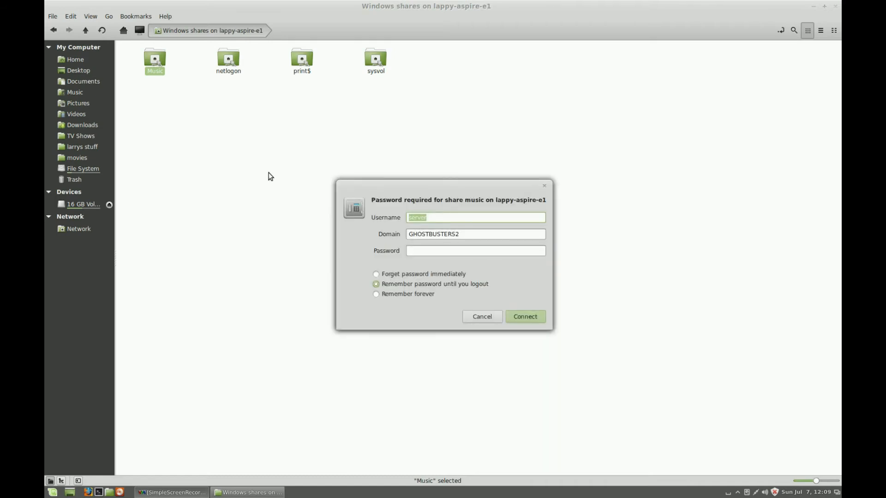
mouse_move(399, 192)
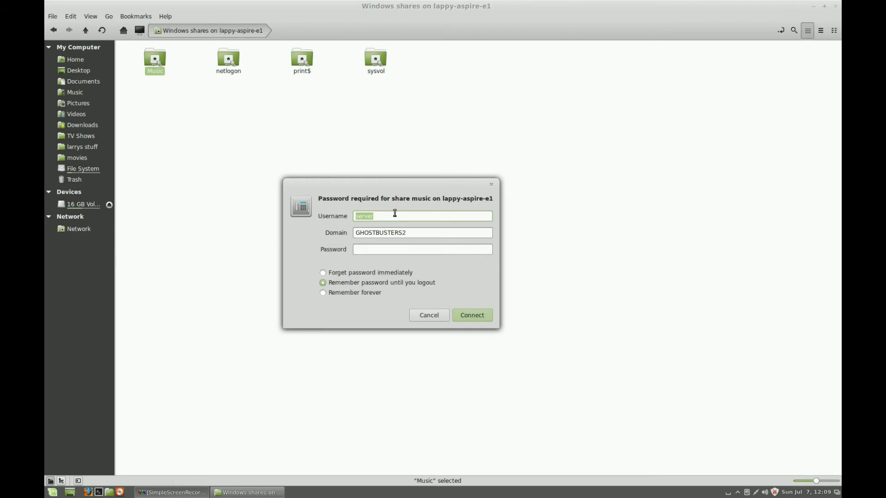
Connect to the Music share as user sherry with her password.
type("sherry")
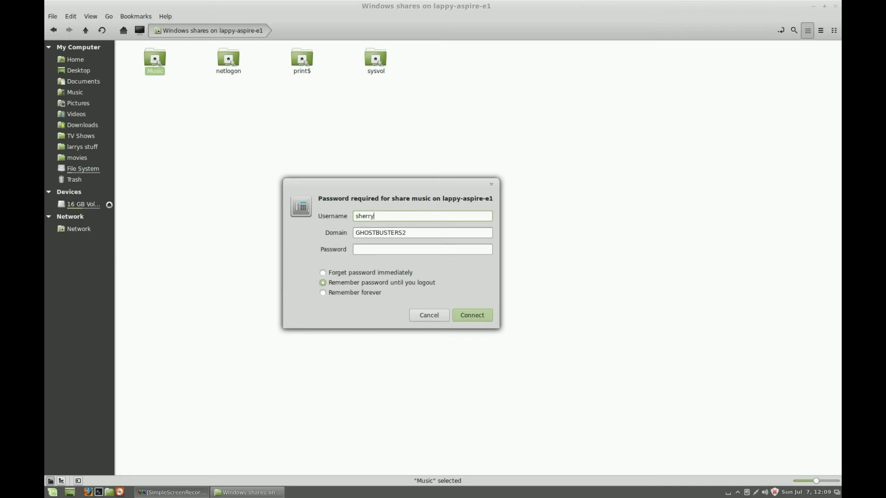
left_click(421, 249)
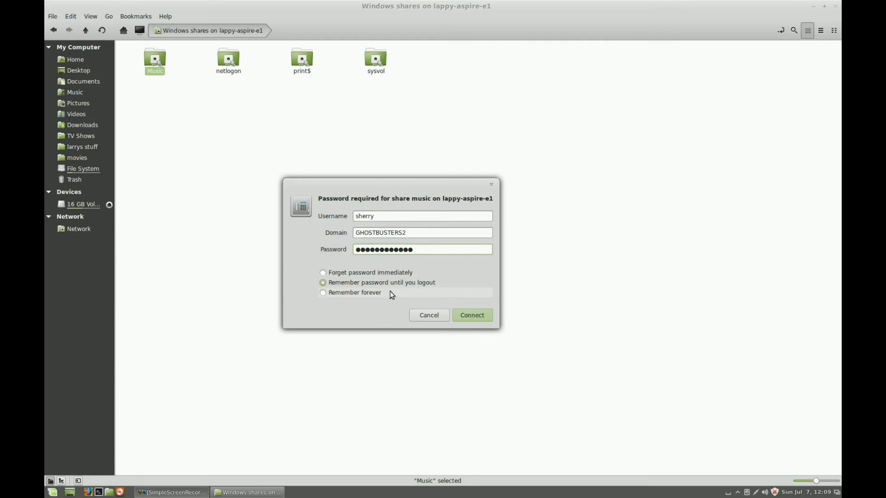
left_click(471, 315)
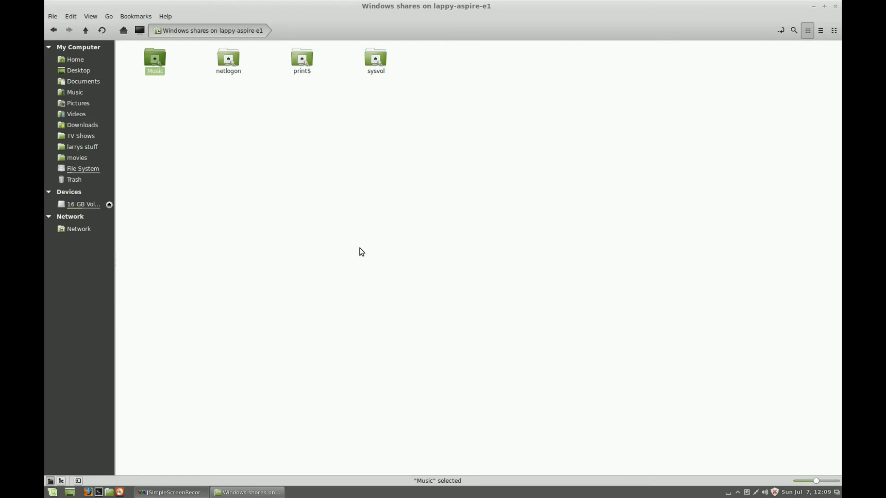
Open the Music share's contents and create a new folder inside it.
double_click(154, 61)
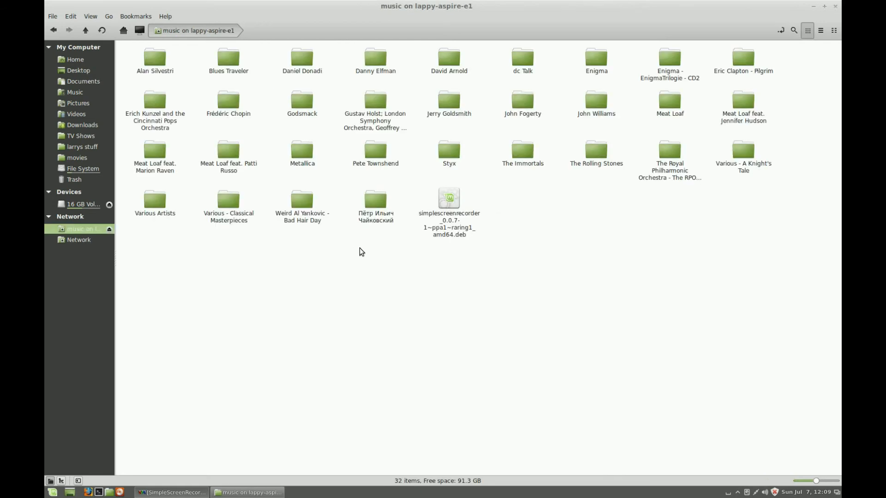
mouse_move(534, 310)
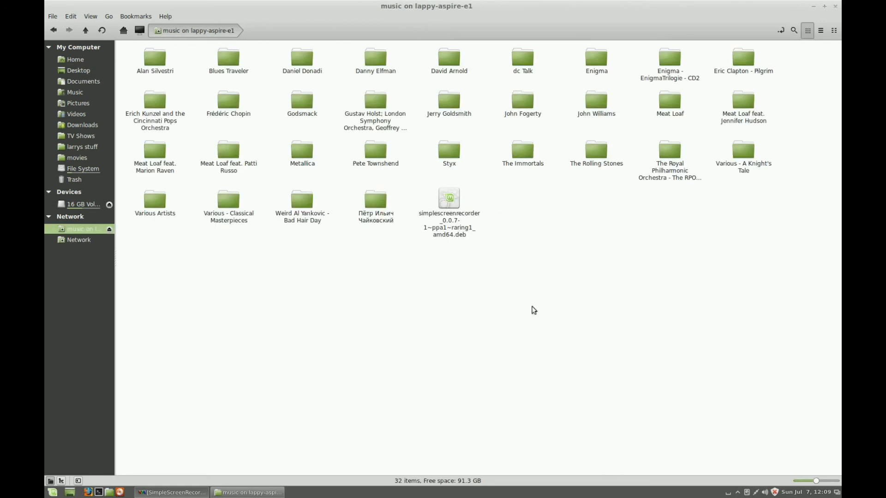
right_click(533, 310)
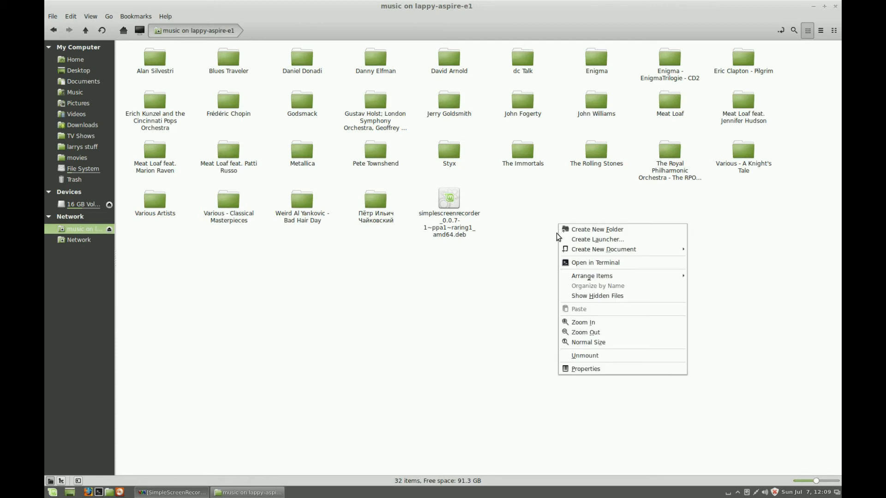
left_click(598, 229)
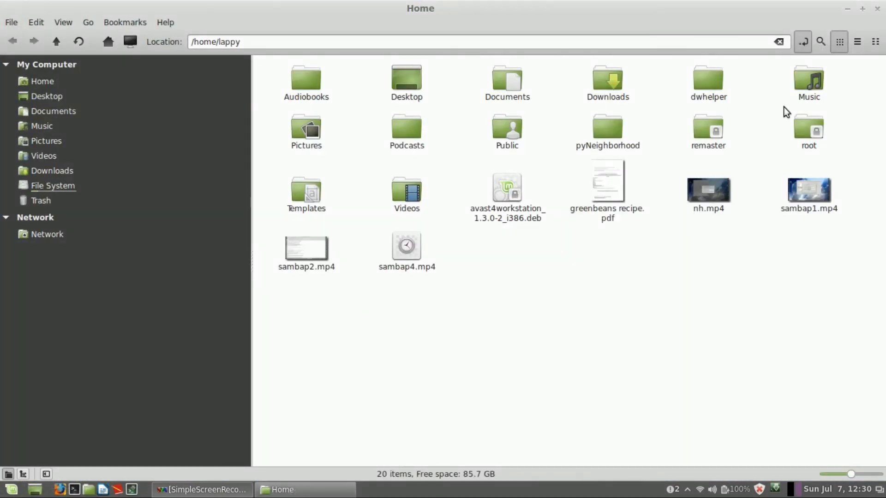
mouse_move(831, 99)
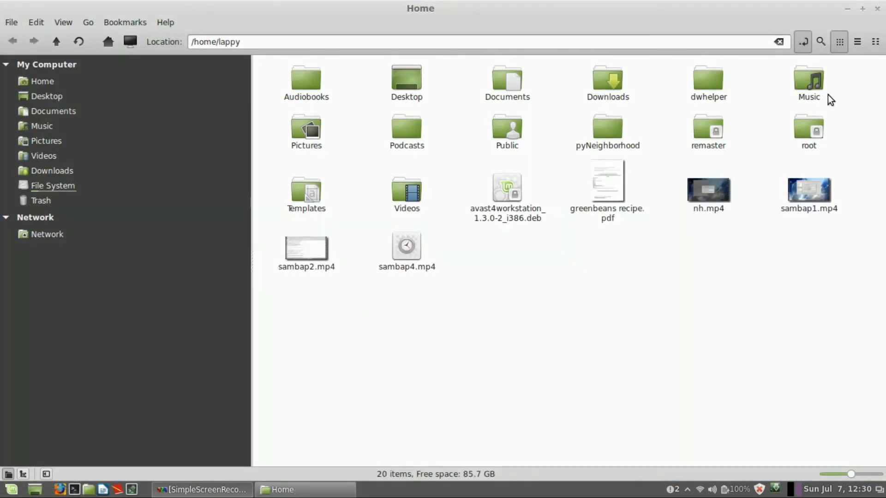
In the Music folder's properties, turn on 'Share this folder'.
right_click(809, 82)
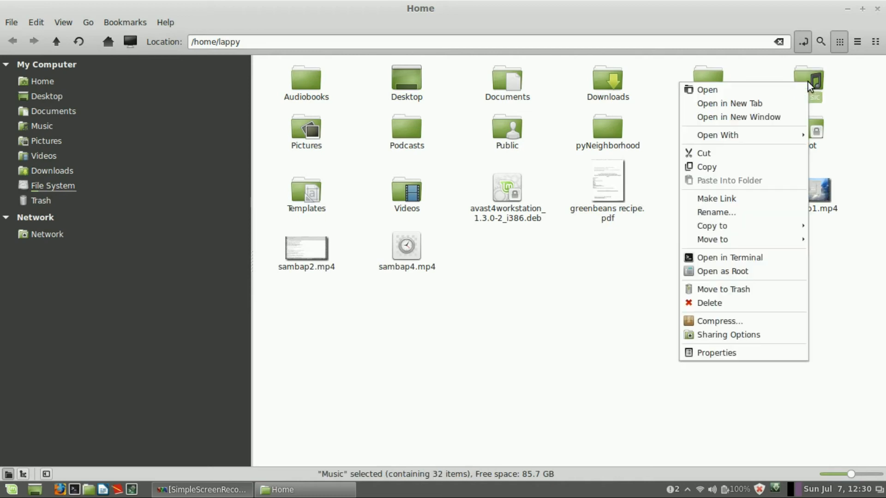
mouse_move(729, 334)
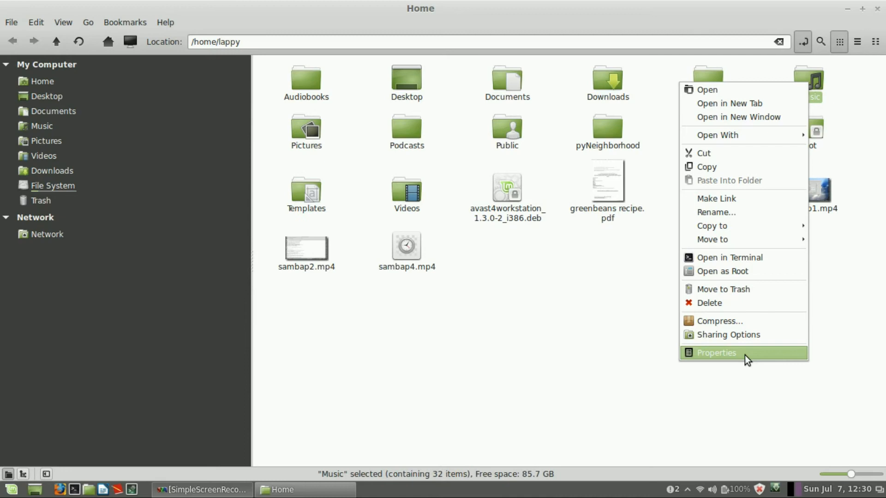
left_click(716, 353)
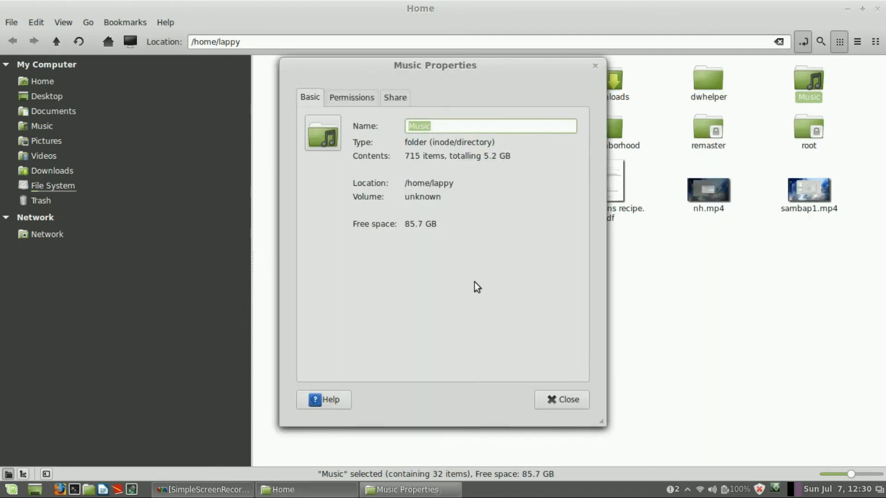
left_click(395, 97)
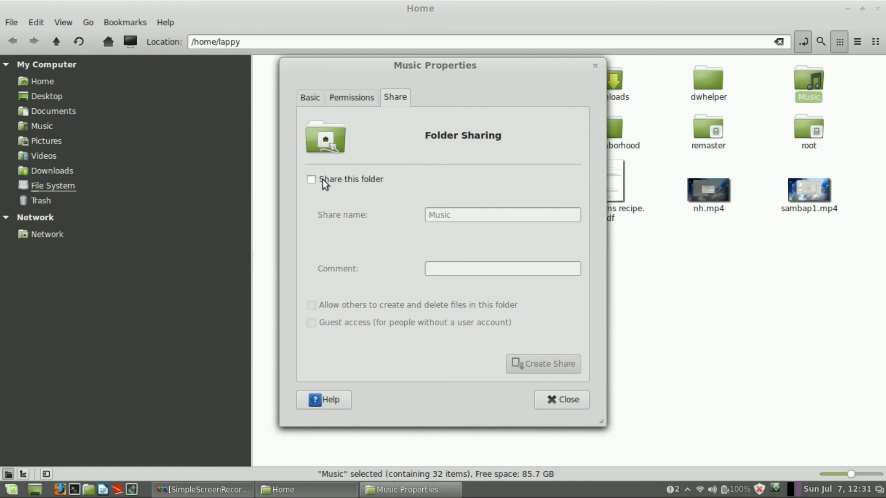
left_click(311, 179)
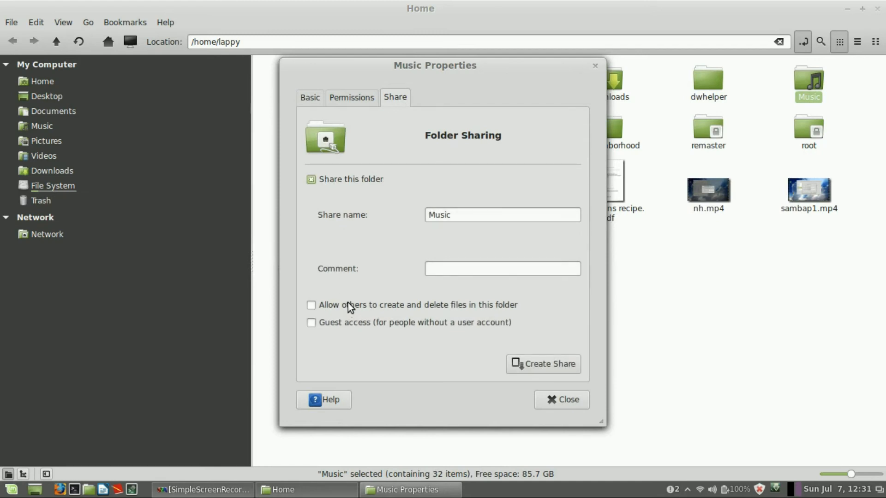
Allow others to create and delete files and create the share, adding write permissions automatically.
left_click(311, 306)
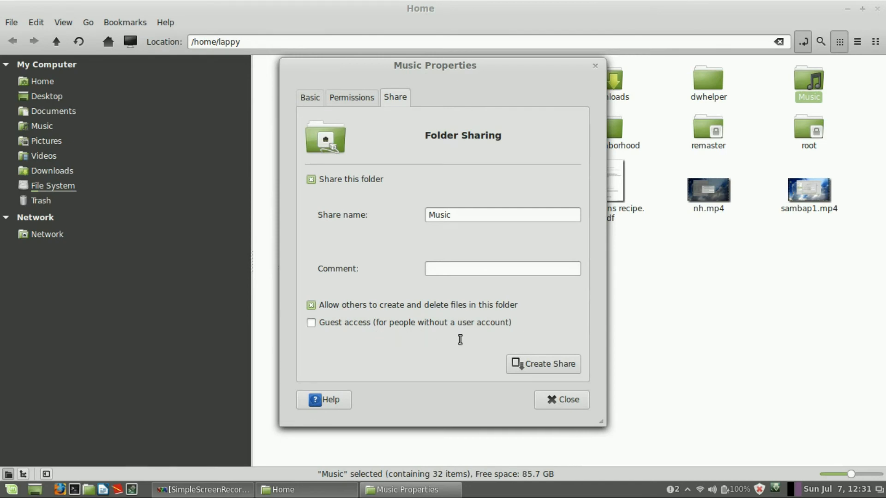
left_click(543, 364)
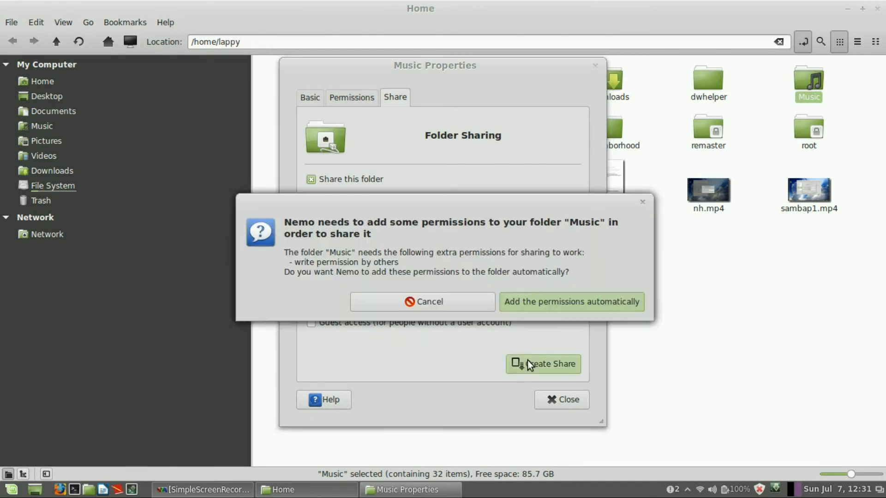
mouse_move(570, 302)
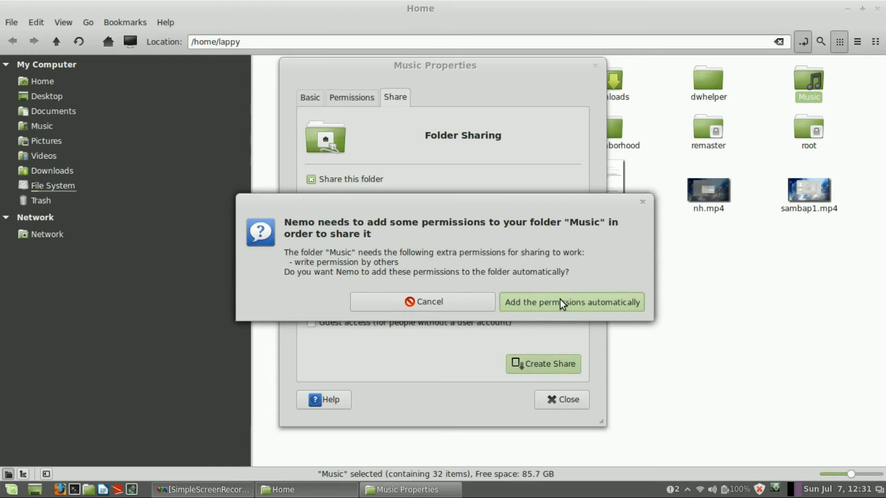
left_click(572, 303)
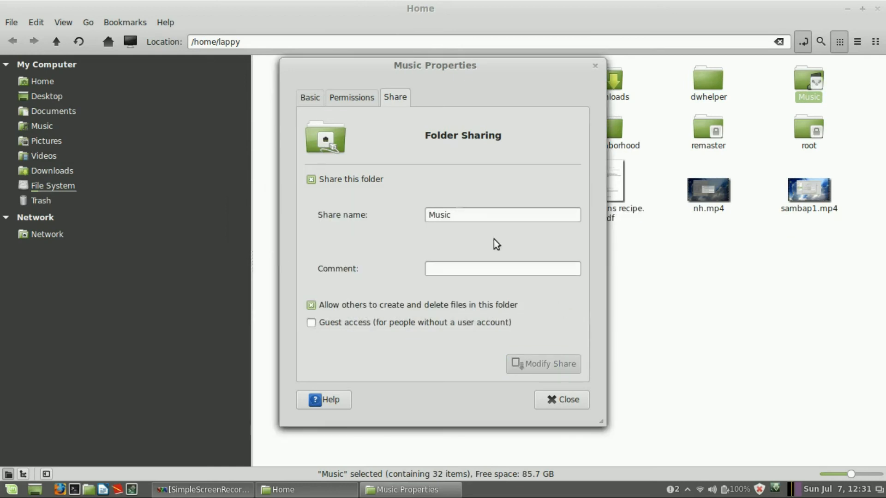
left_click(351, 97)
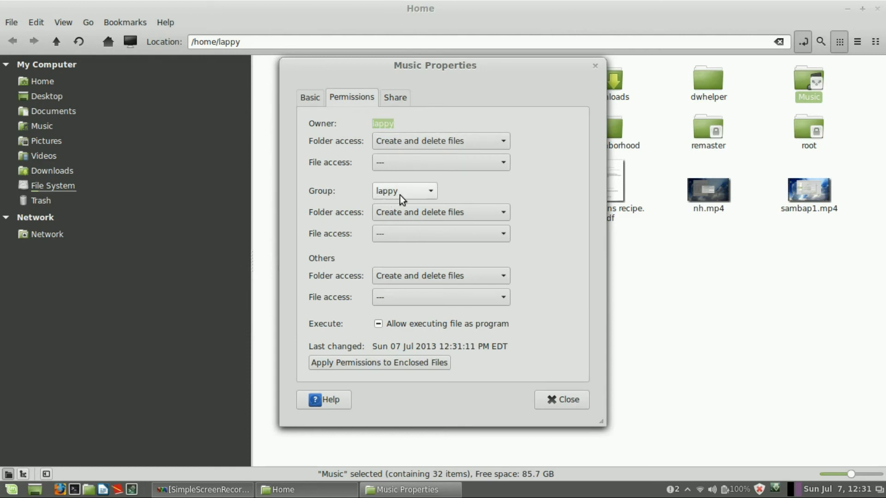
mouse_move(401, 200)
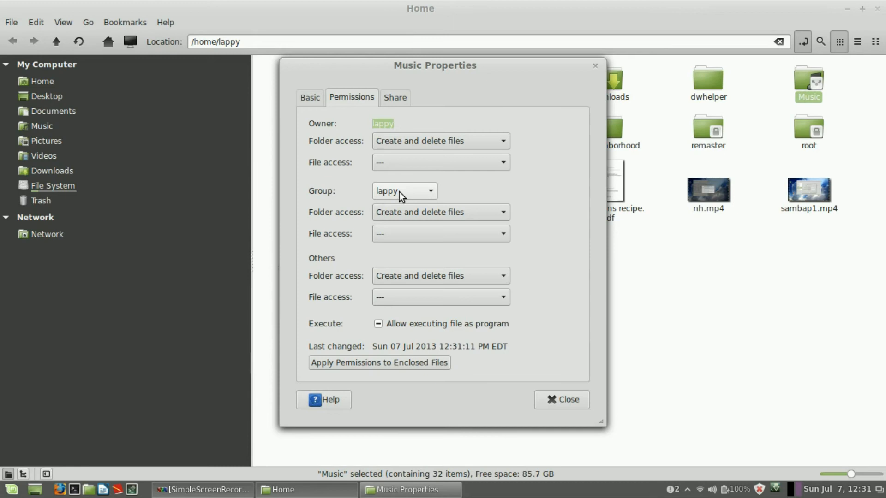
mouse_move(404, 195)
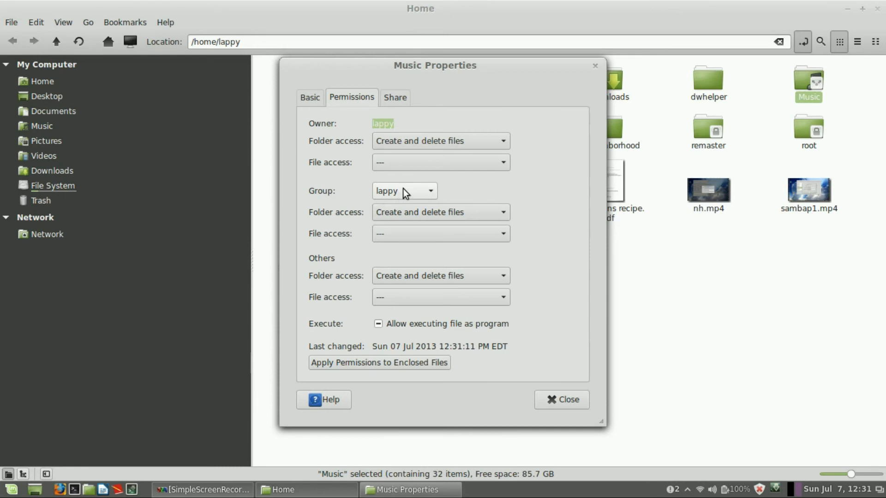
Set the folder's group to sambashare, apply permissions to enclosed files, and close properties.
left_click(404, 190)
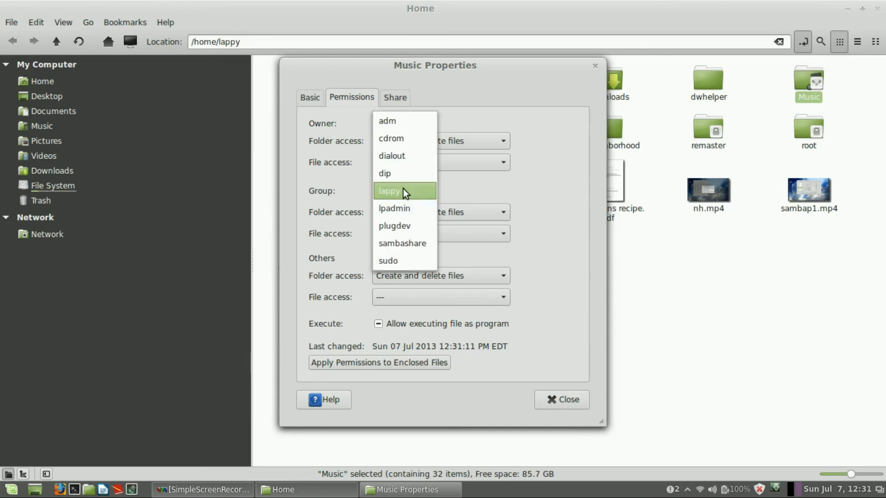
left_click(403, 242)
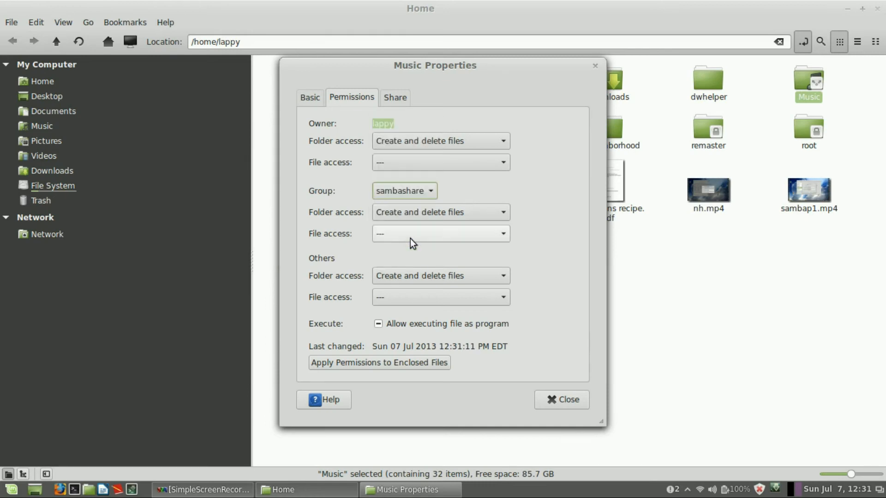
left_click(378, 361)
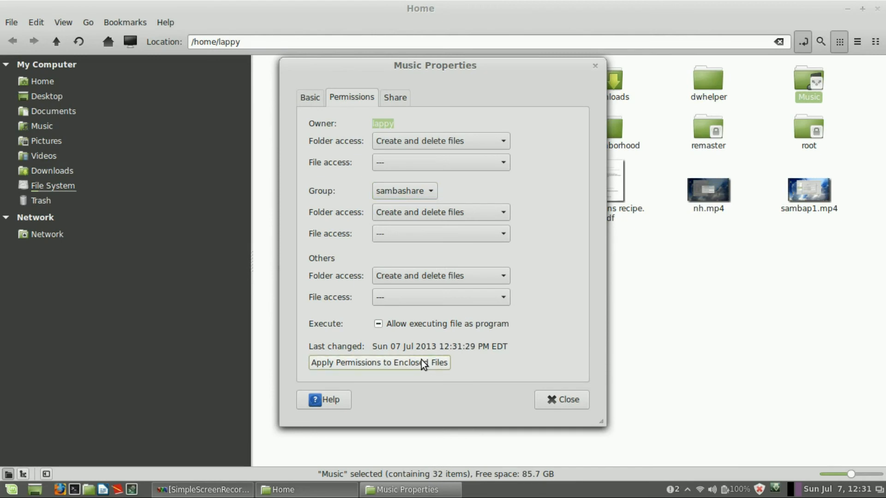
left_click(379, 361)
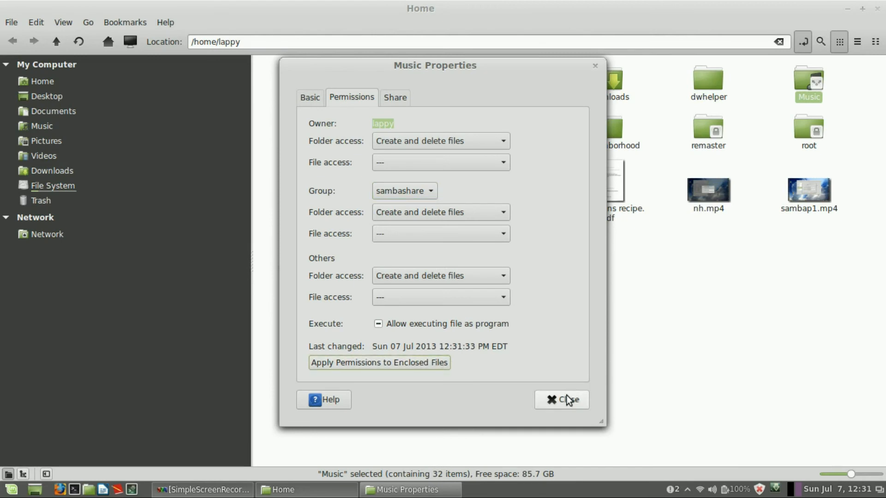
left_click(561, 400)
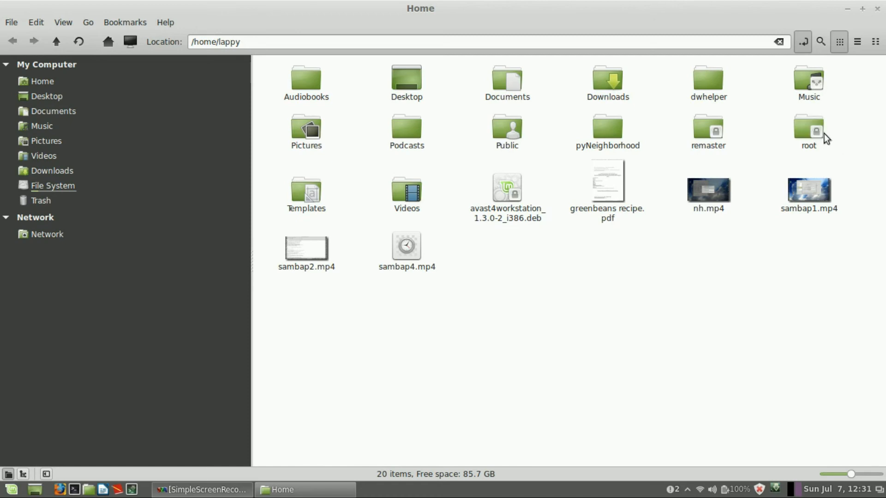
mouse_move(731, 138)
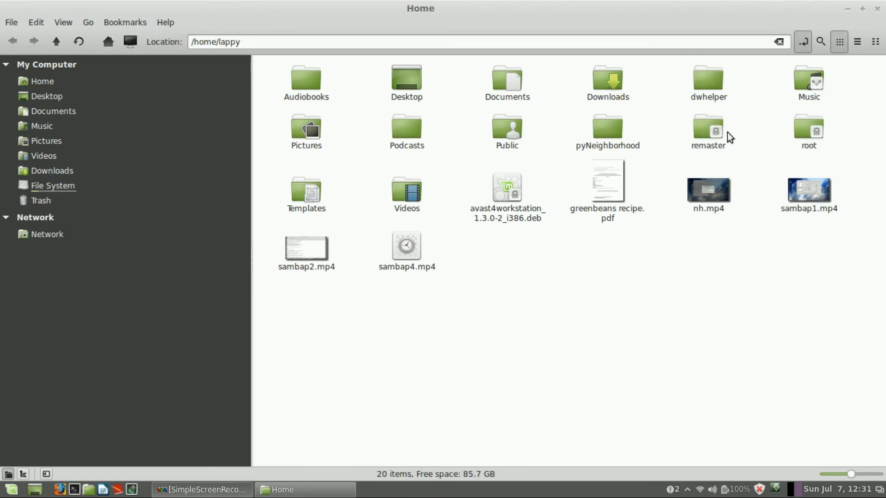
mouse_move(520, 139)
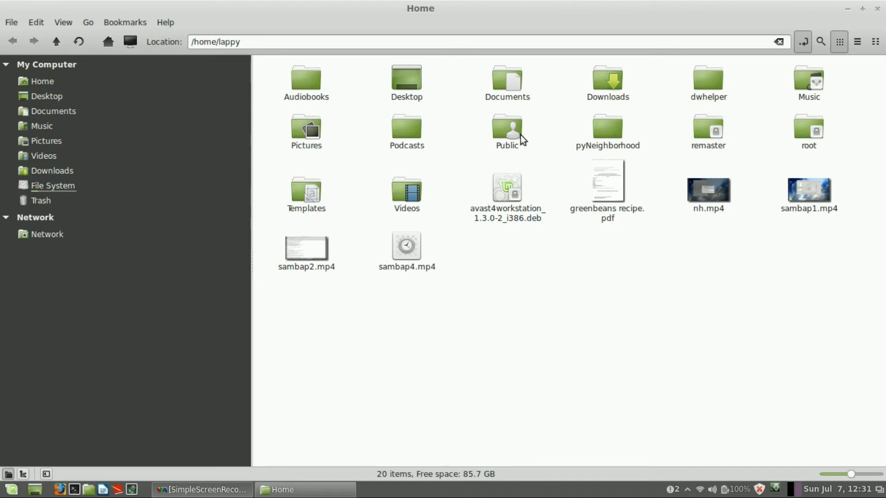
mouse_move(881, 122)
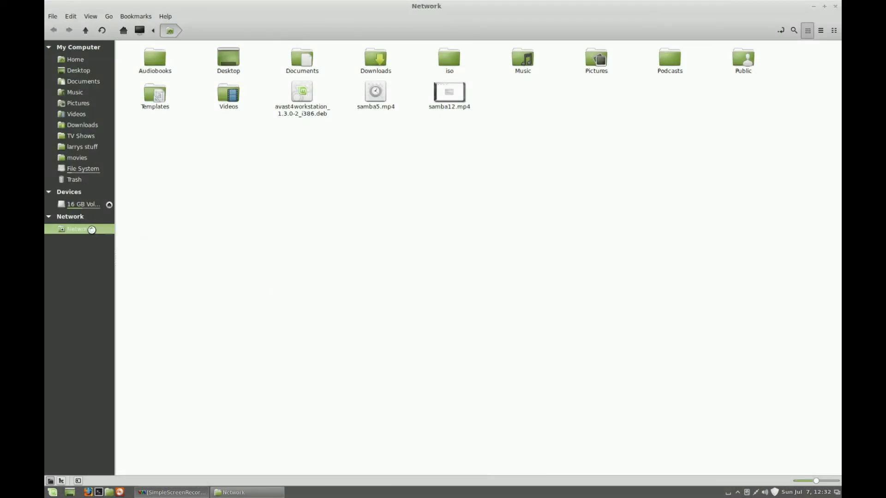
Browse the ghostbusters2 workgroup to lappy-aspire-e1 and open its Music share.
double_click(77, 229)
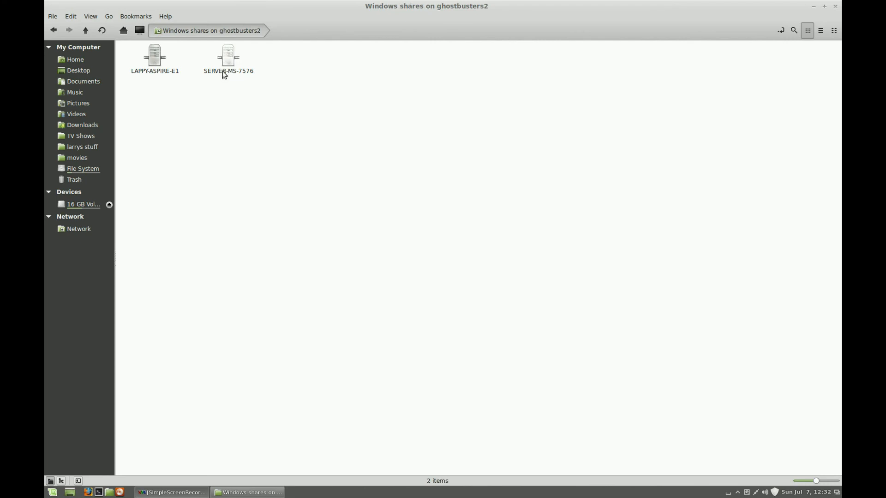
double_click(154, 56)
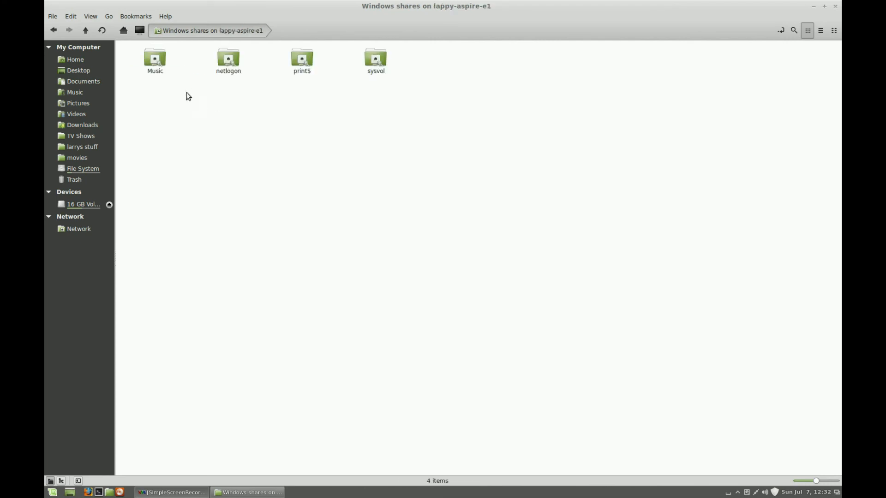
left_click(155, 61)
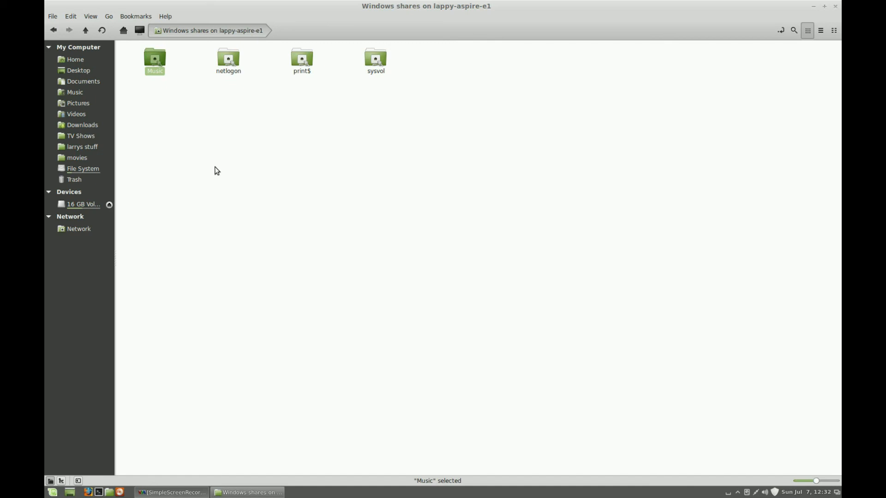
double_click(154, 61)
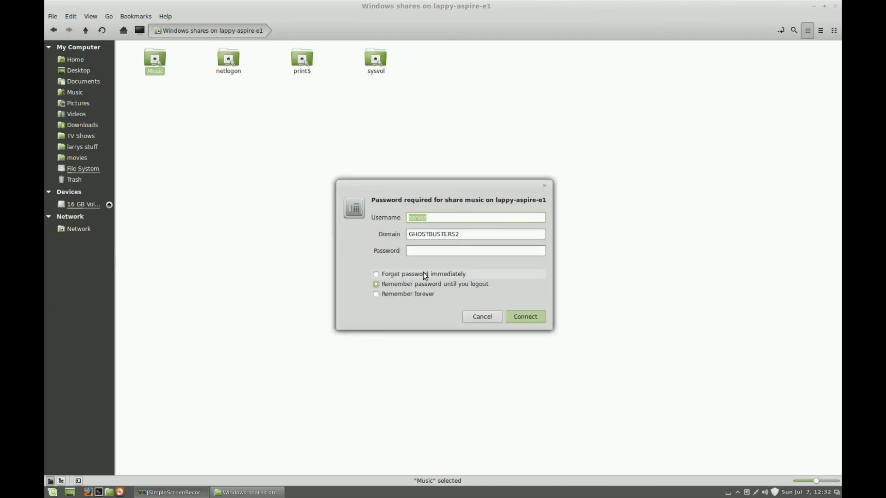
Choose 'Forget password immediately' and connect to Music as sherry2 with her password.
left_click(376, 274)
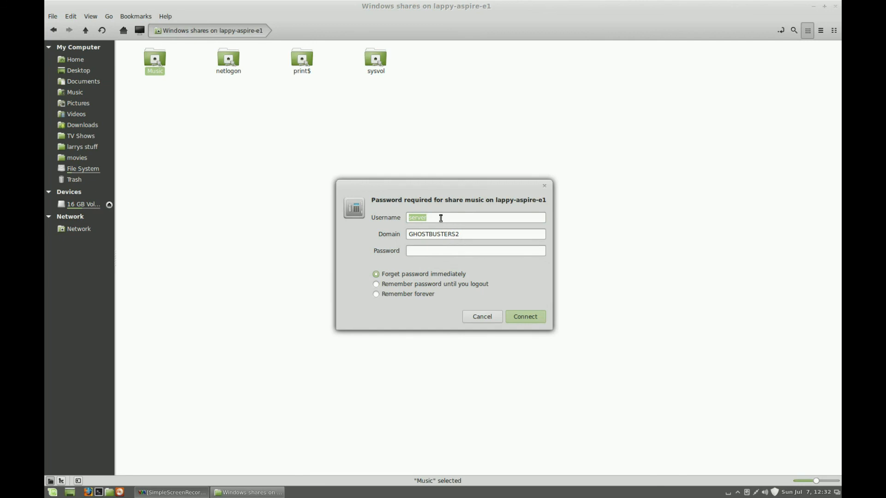
mouse_move(442, 218)
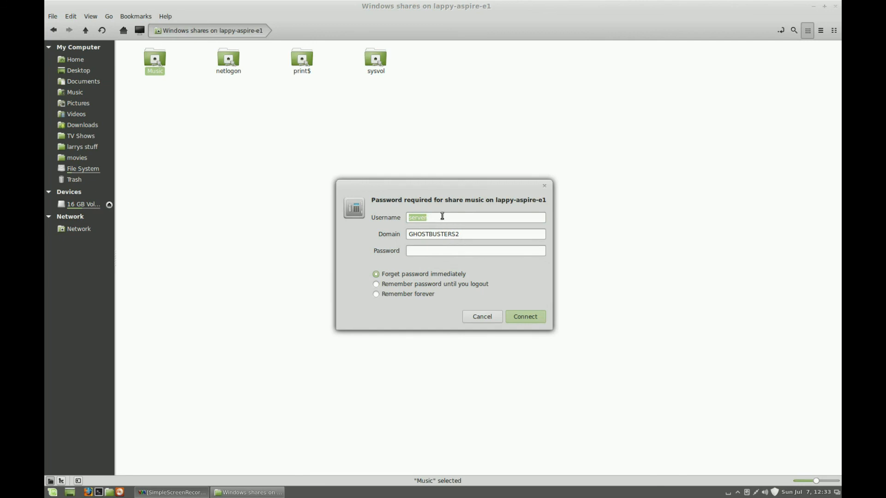
type("ser")
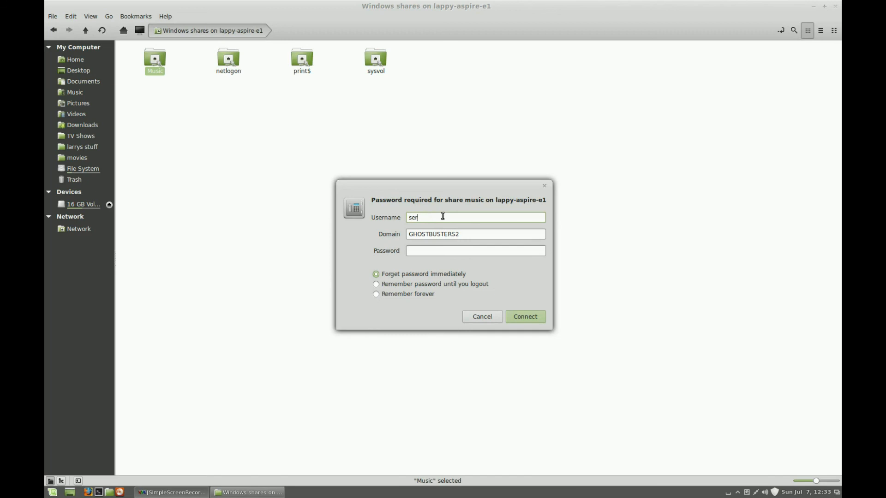
type("herr")
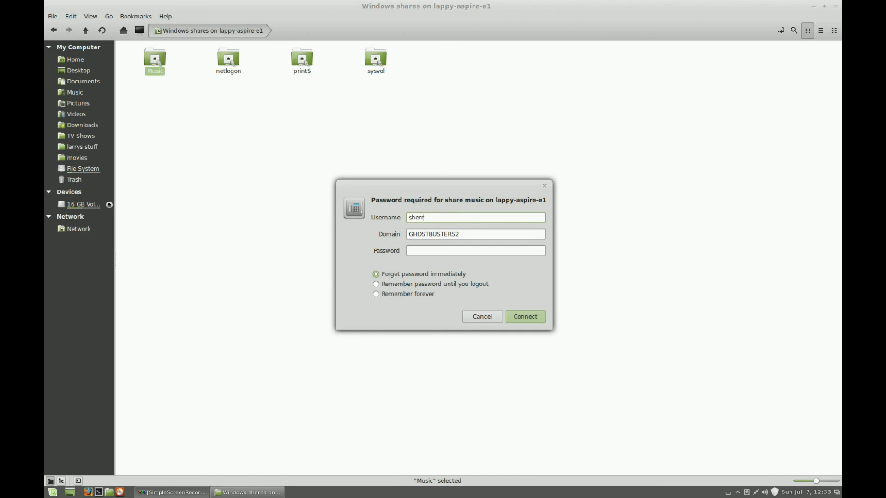
type("y2")
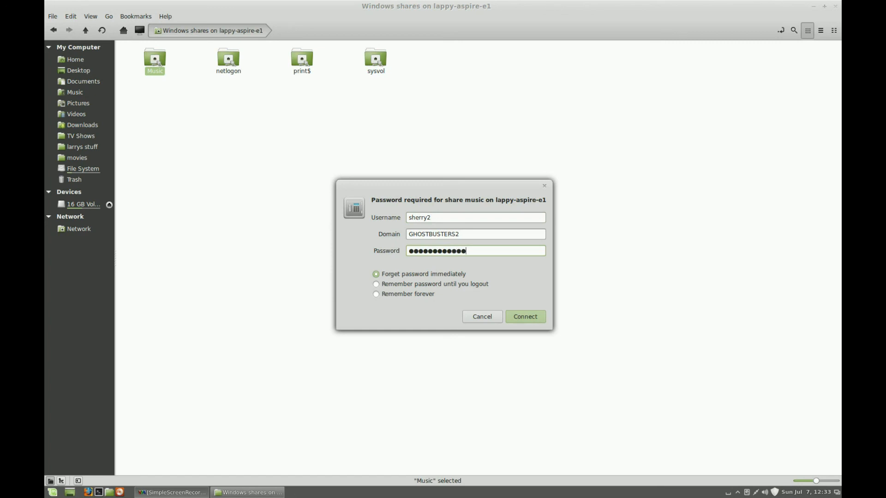
left_click(525, 317)
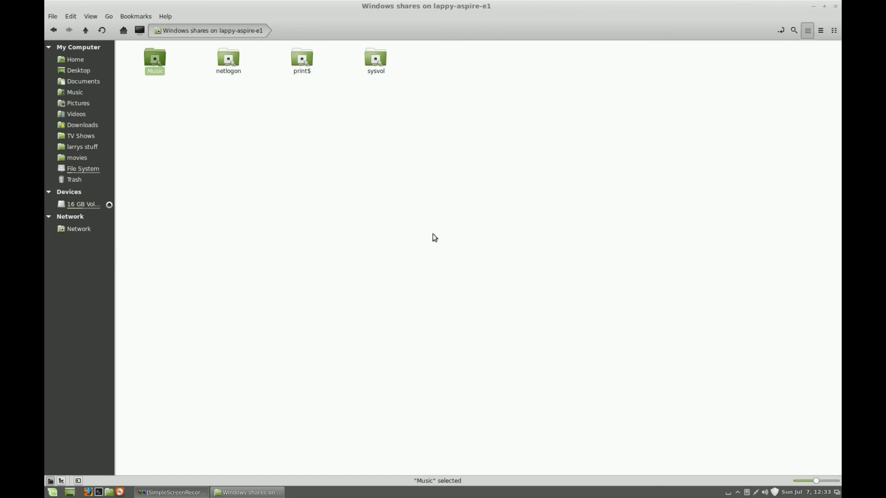
mouse_move(318, 179)
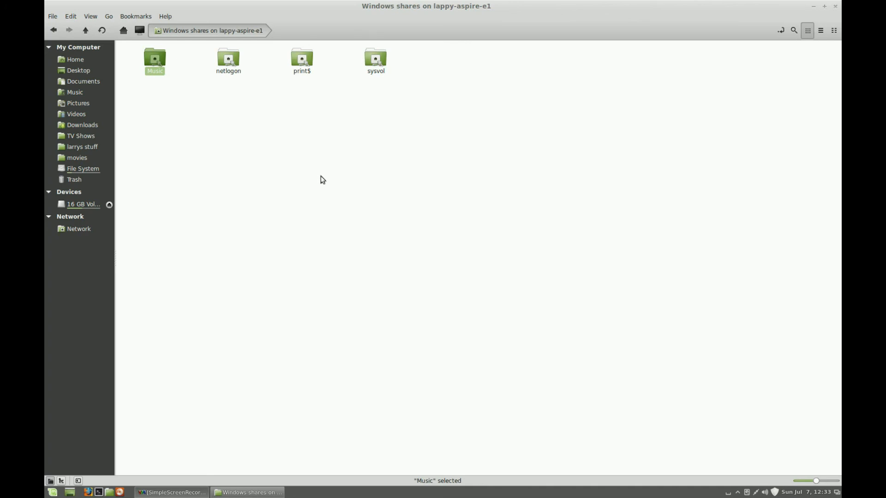
Create an Untitled Folder inside the remote Music share, then permanently delete it.
double_click(154, 61)
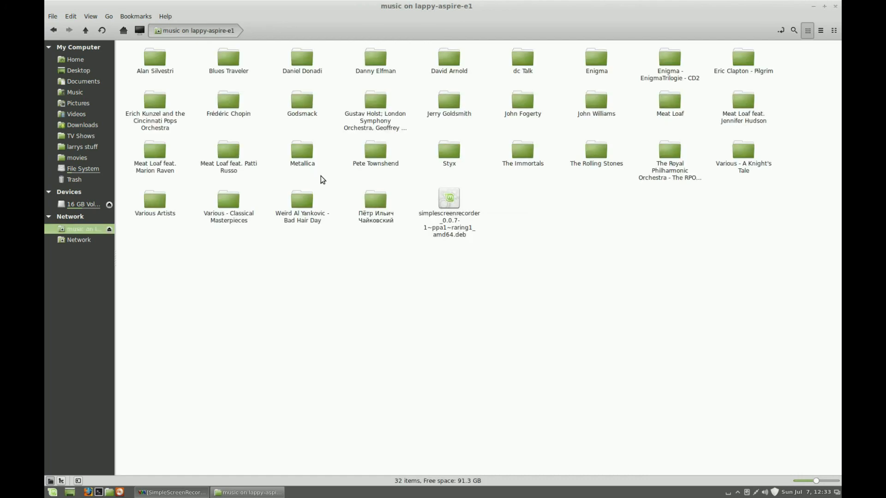
mouse_move(515, 205)
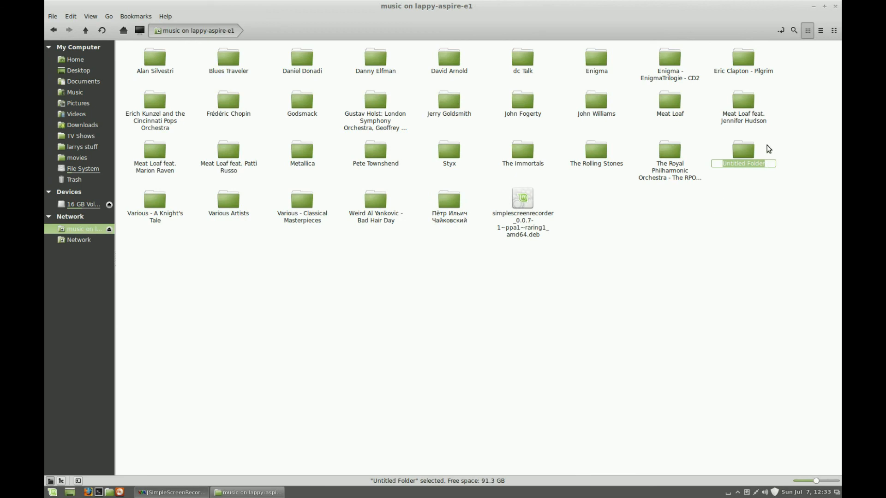
right_click(742, 152)
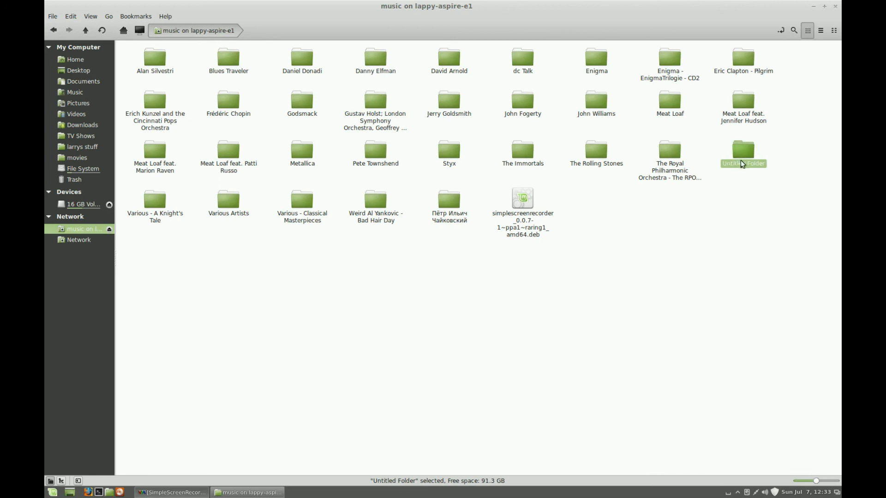
key("Delete")
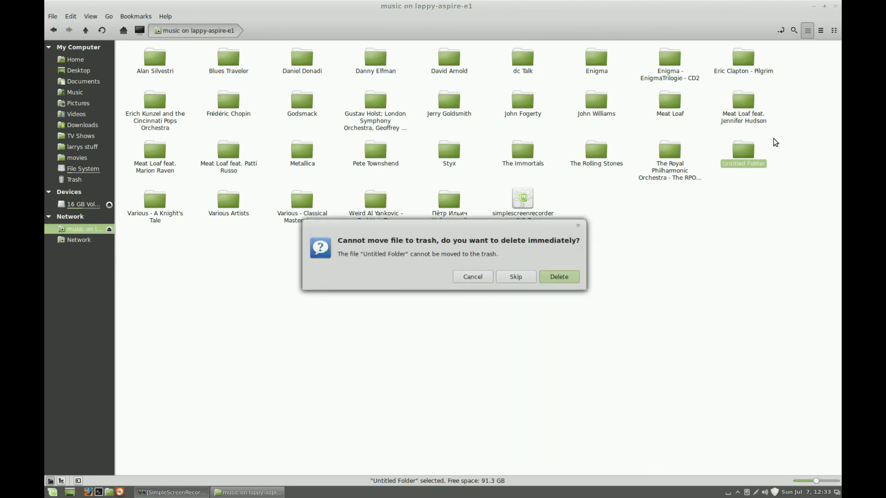
left_click(558, 276)
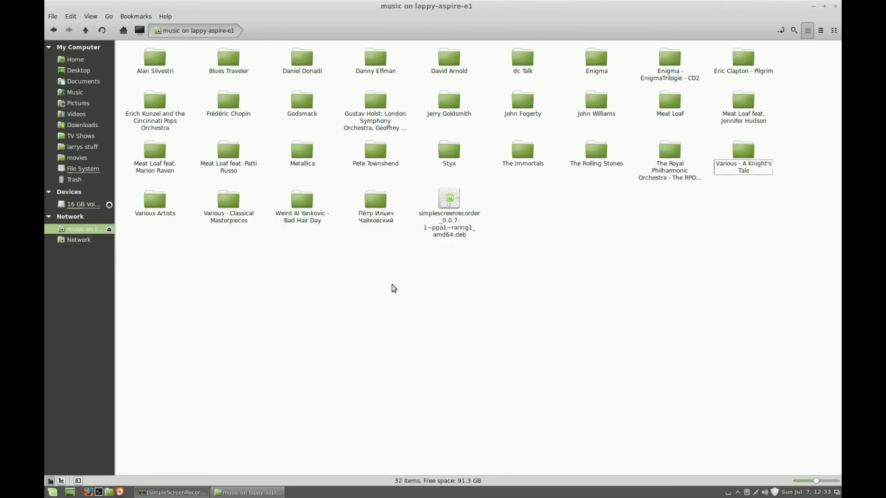